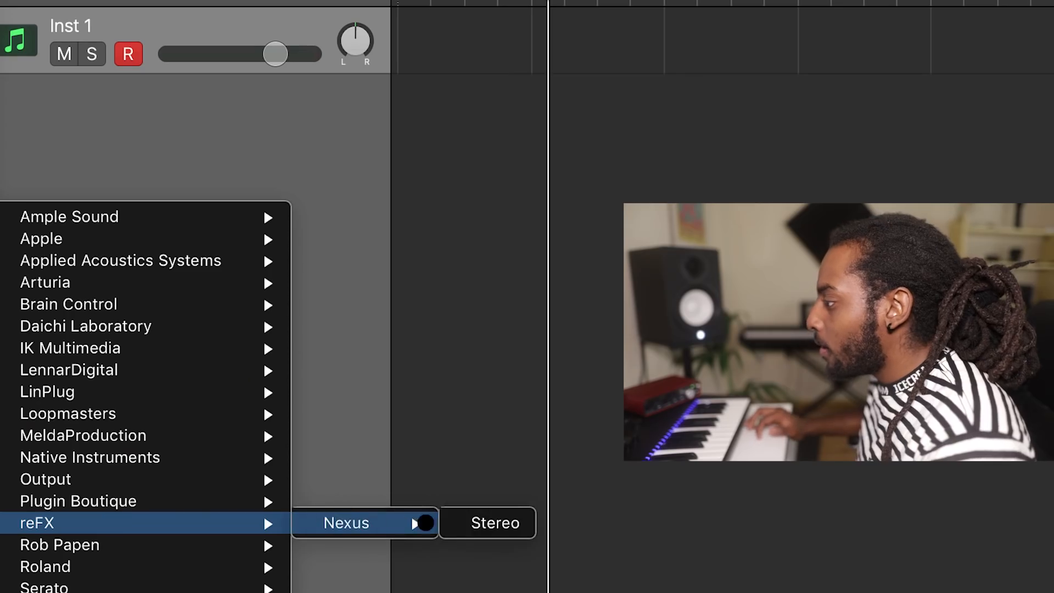
# Load reFX Nexus in stereo into the Inst 1 software instrument slot.
pyautogui.click(487, 522)
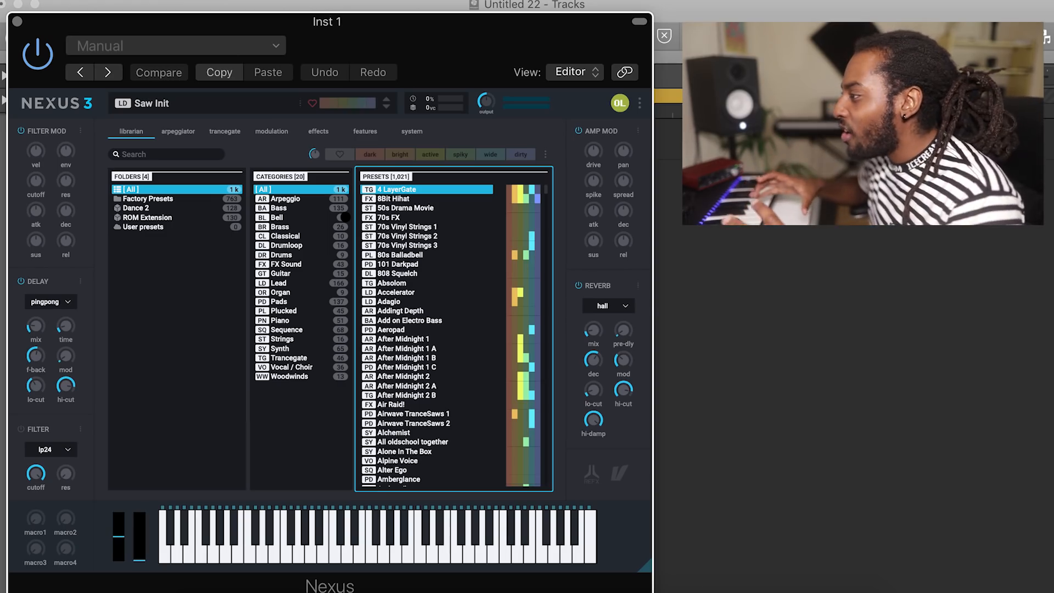
# Filter Nexus to Piano presets, auditioning Ballad Grand Piano and Houseworks before Nexus Grandpiano.
pyautogui.click(278, 320)
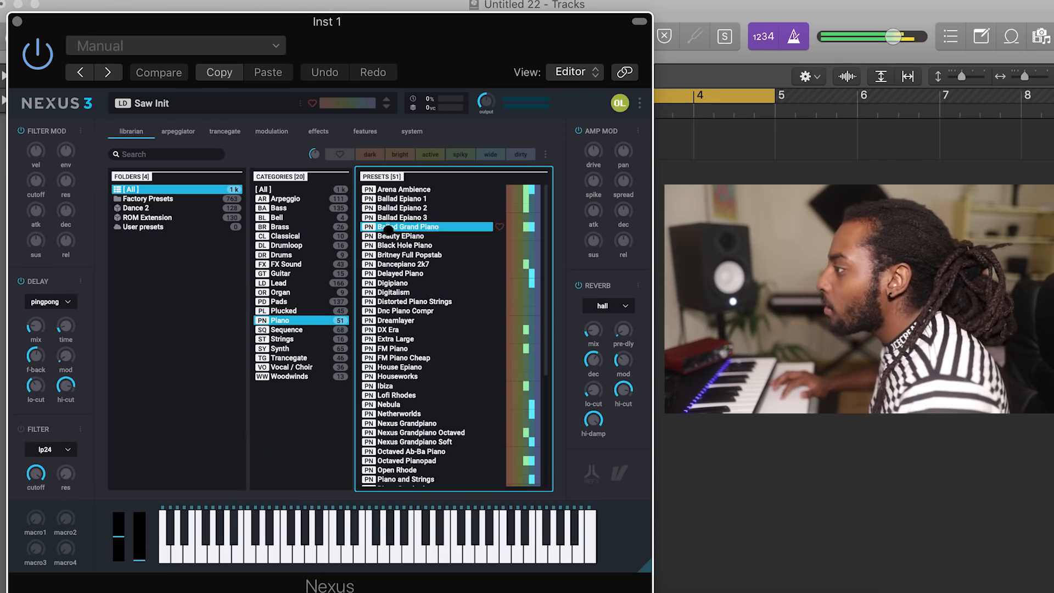
pyautogui.click(393, 292)
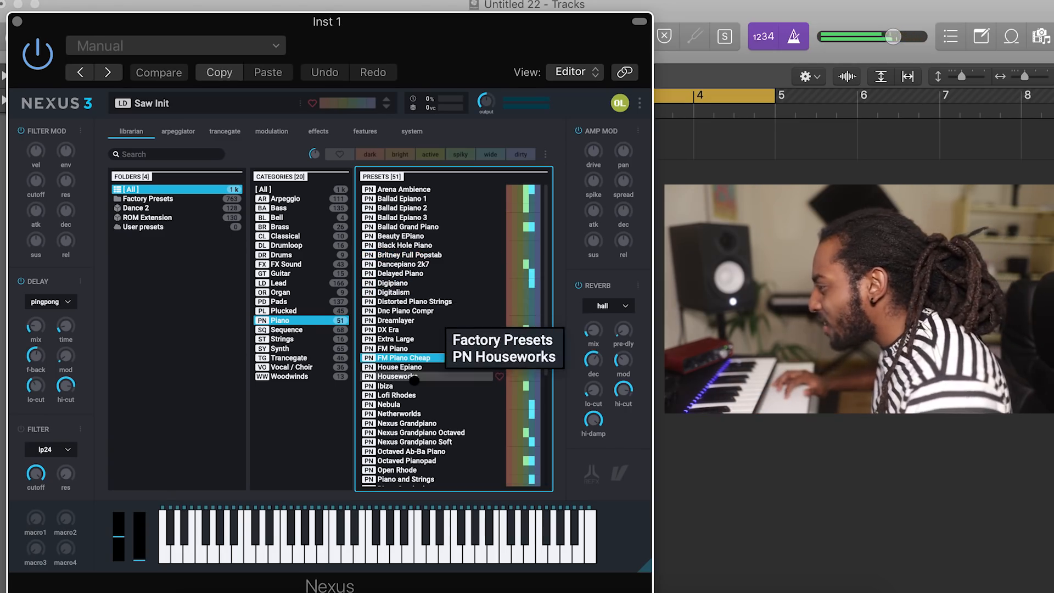
pyautogui.click(410, 423)
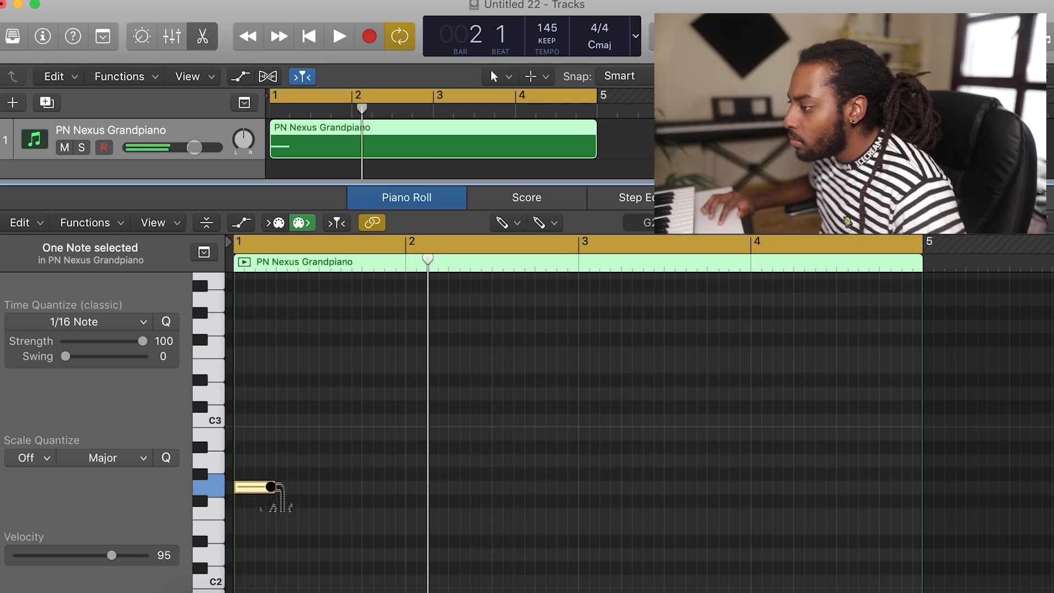
# Pencil chord notes across bars 1–4, stretching G2 over bar 1 and trimming notes.
pyautogui.moveTo(269, 487); pyautogui.dragTo(428, 487)
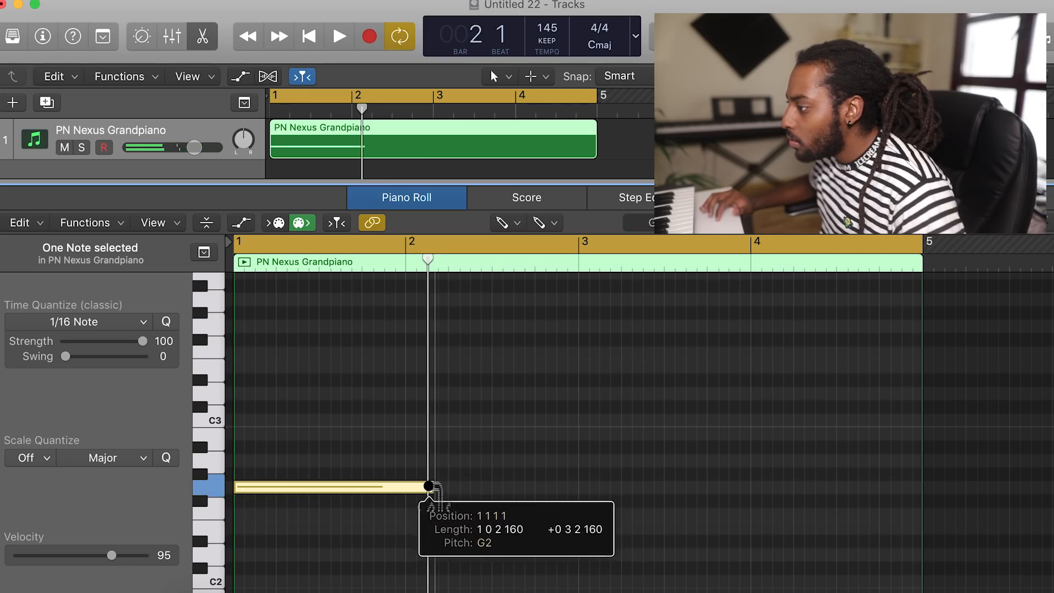
pyautogui.click(339, 37)
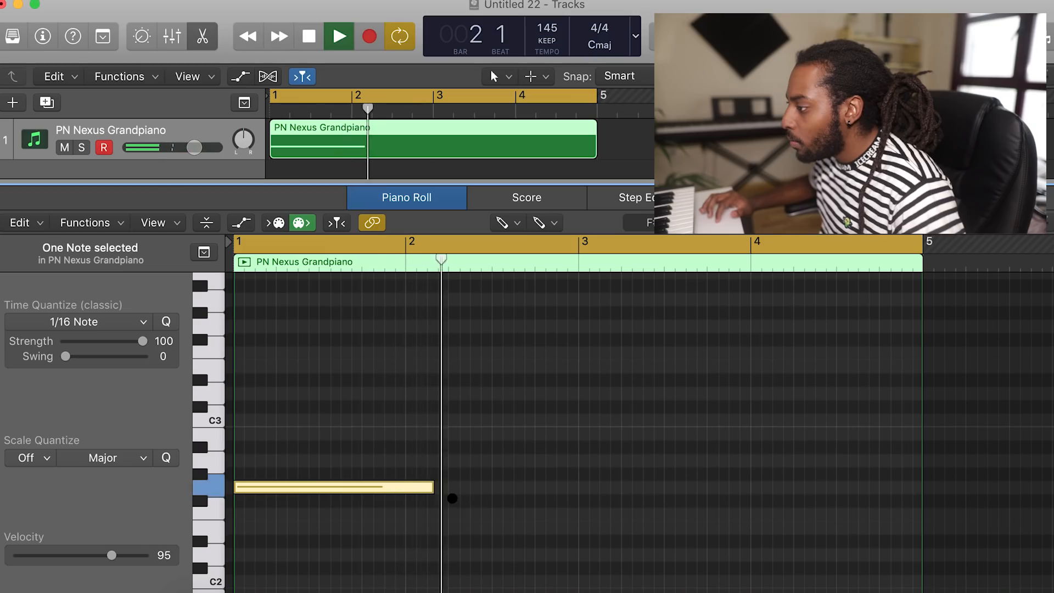
pyautogui.click(309, 36)
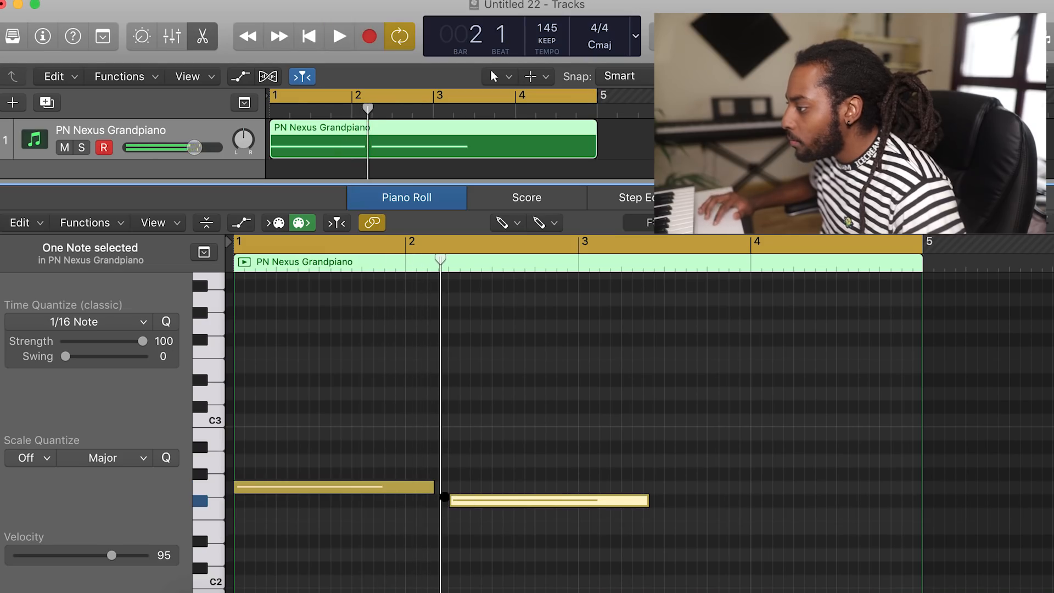
pyautogui.click(338, 37)
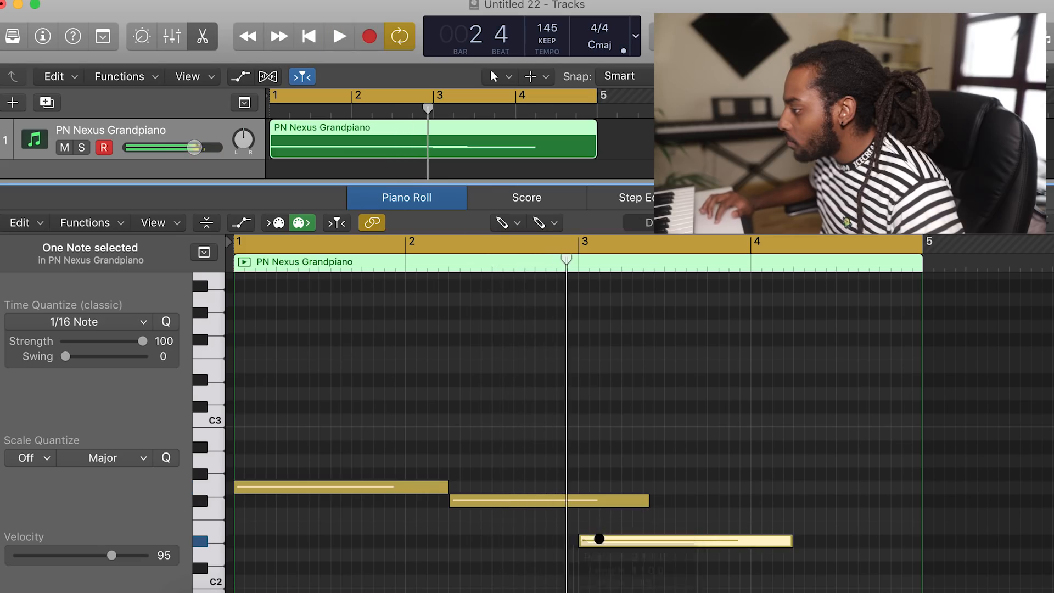
pyautogui.click(338, 37)
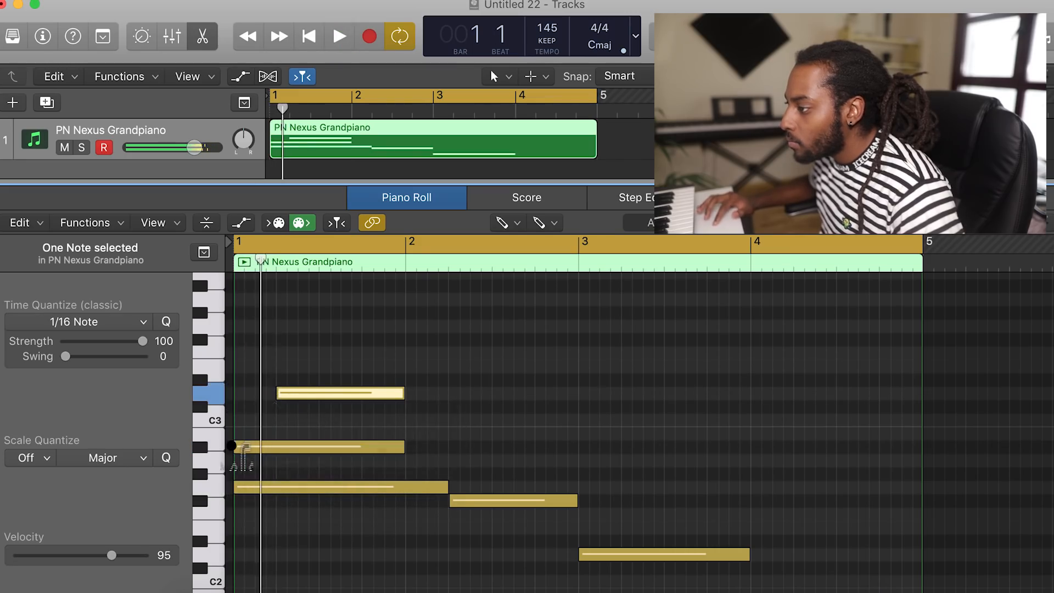
pyautogui.click(339, 36)
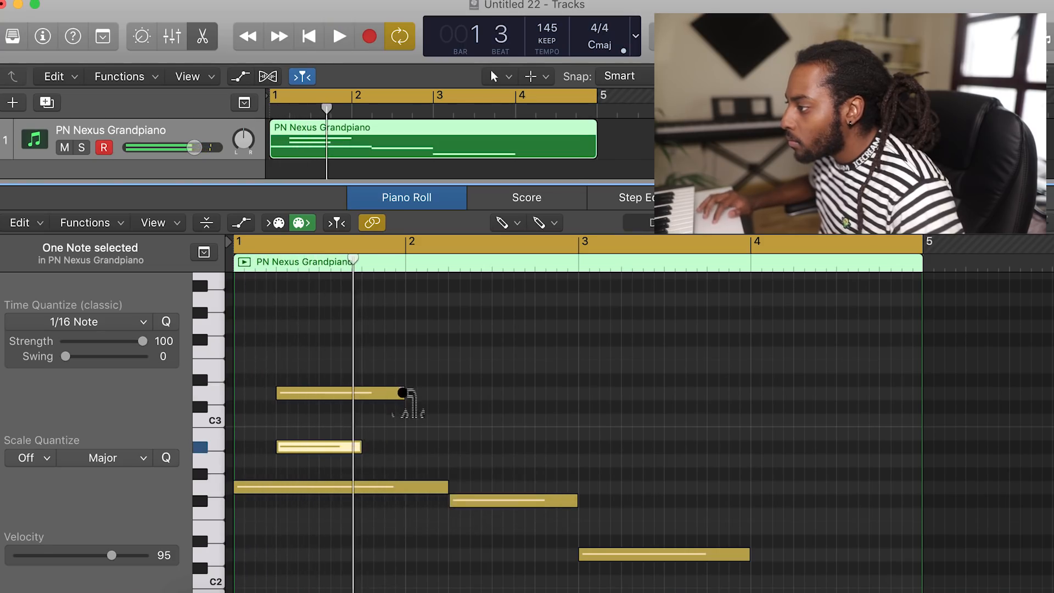
pyautogui.click(339, 37)
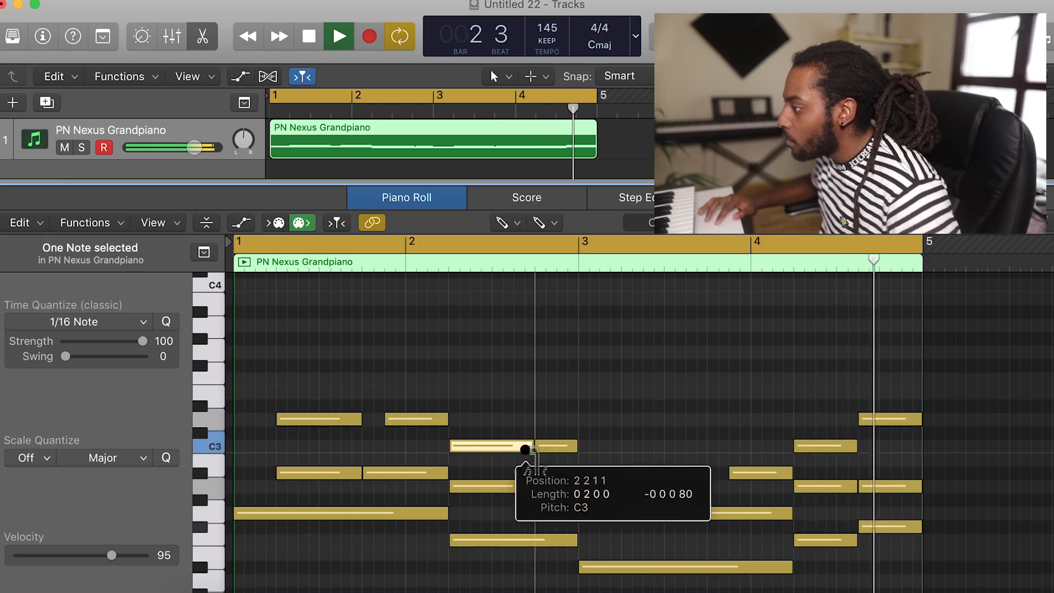
# Add melody notes near C4 across bars 1–4, moving the first down to A3.
pyautogui.click(339, 36)
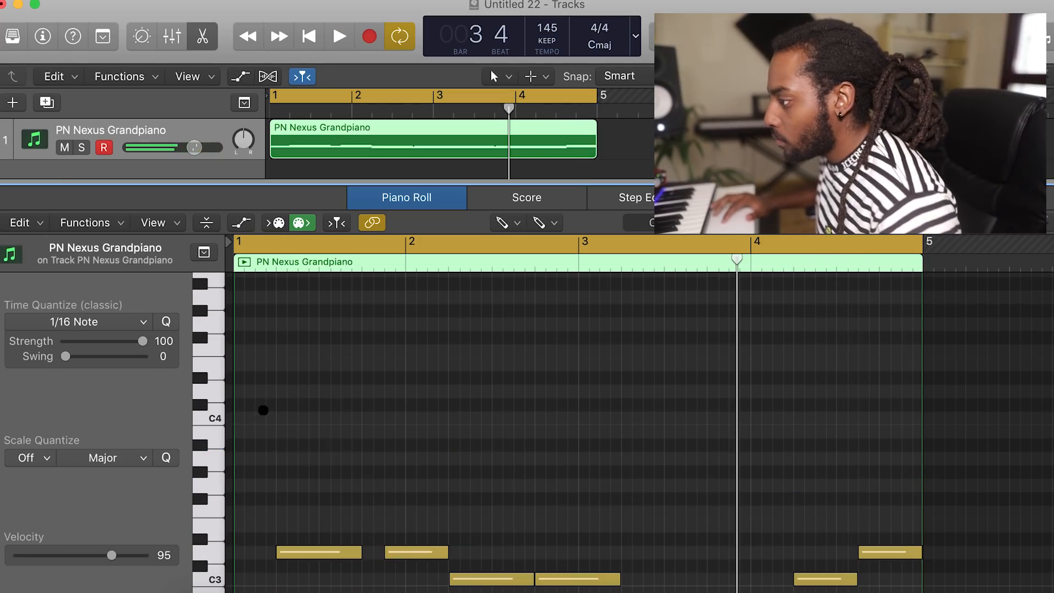
pyautogui.click(276, 392)
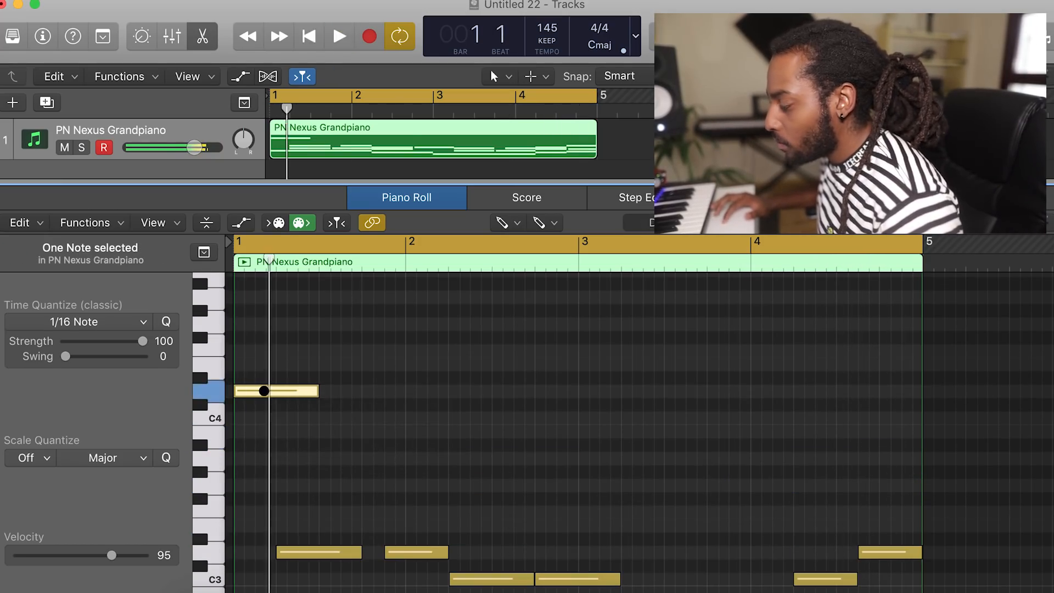
pyautogui.moveTo(275, 391); pyautogui.dragTo(276, 458)
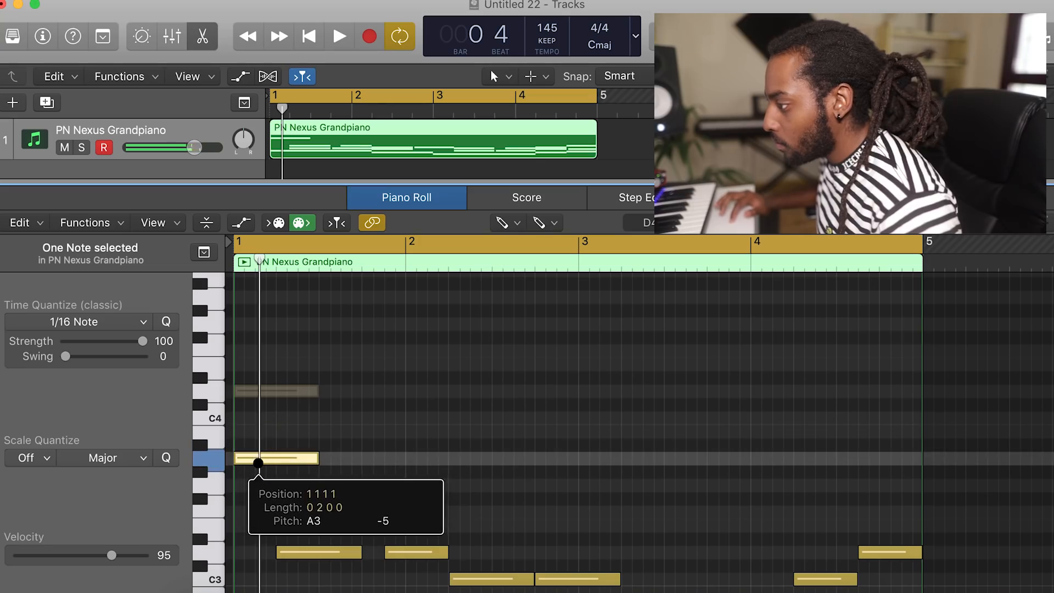
pyautogui.click(339, 37)
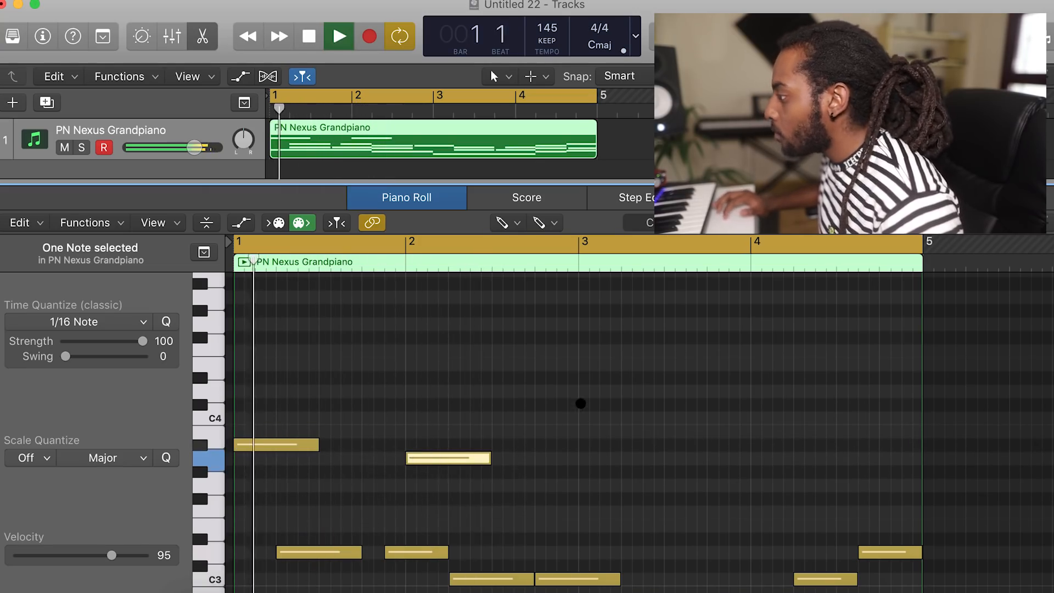
pyautogui.click(339, 37)
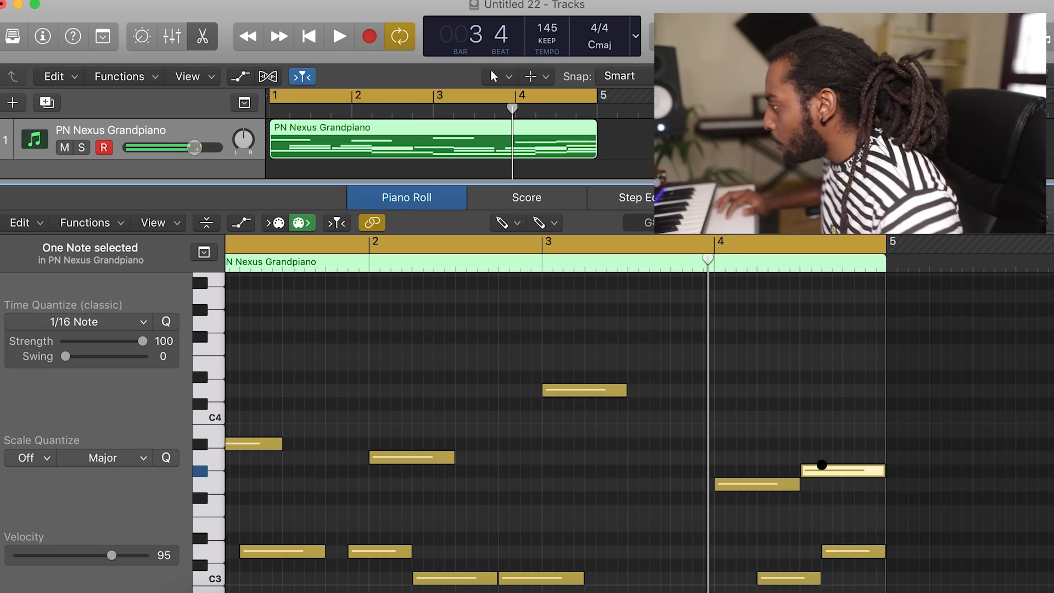
pyautogui.click(339, 36)
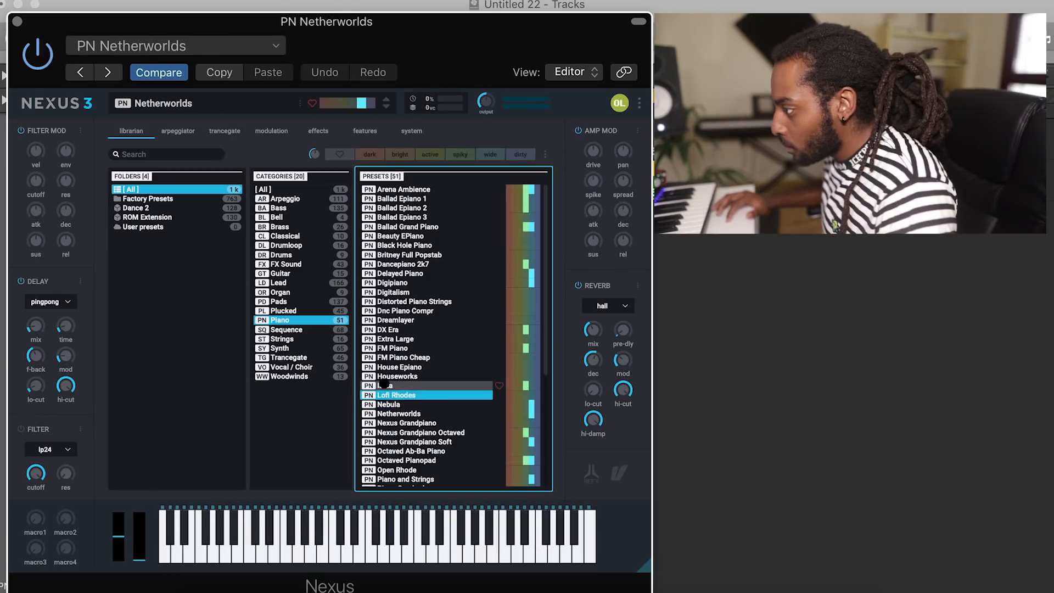
# Audition Lofi Rhodes, then load the FM Piano preset in Nexus.
pyautogui.click(404, 367)
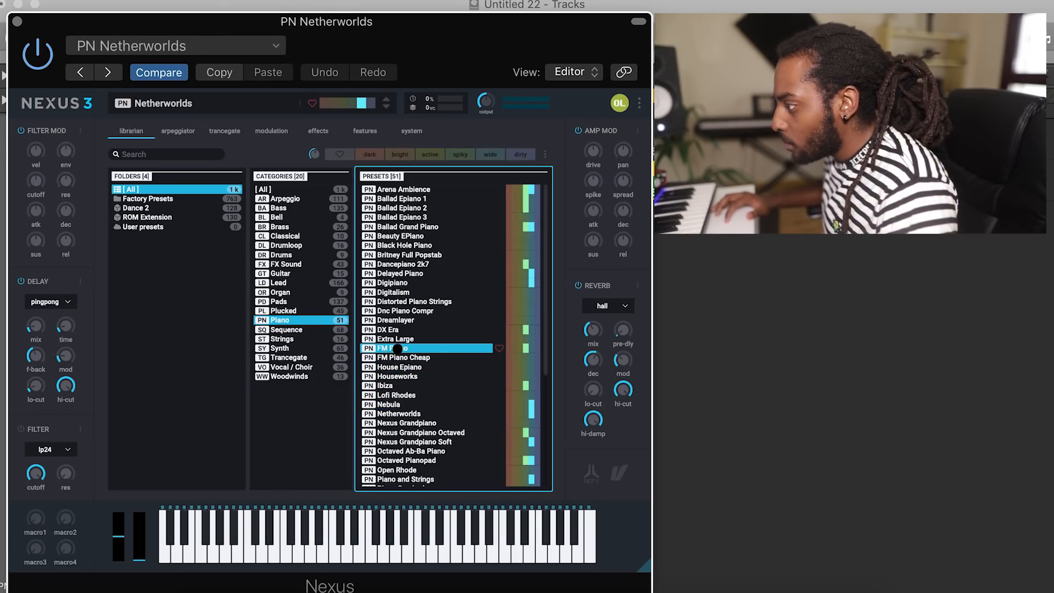
pyautogui.click(396, 348)
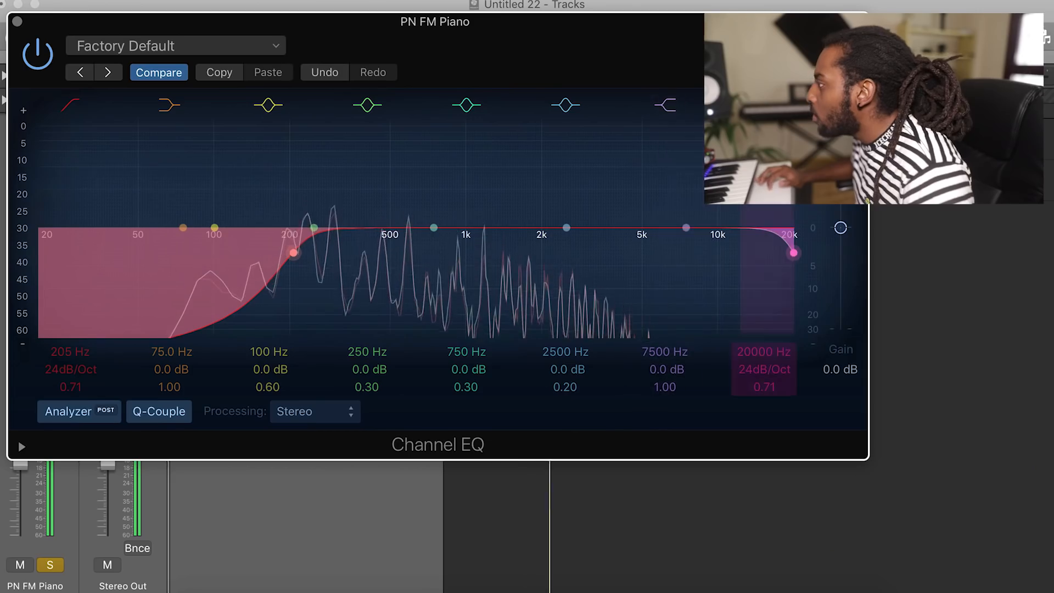
# Lower the FM Piano EQ high cut to about 2150 Hz and reshape Grandpiano's 2650 Hz band.
pyautogui.moveTo(792, 253); pyautogui.dragTo(551, 254)
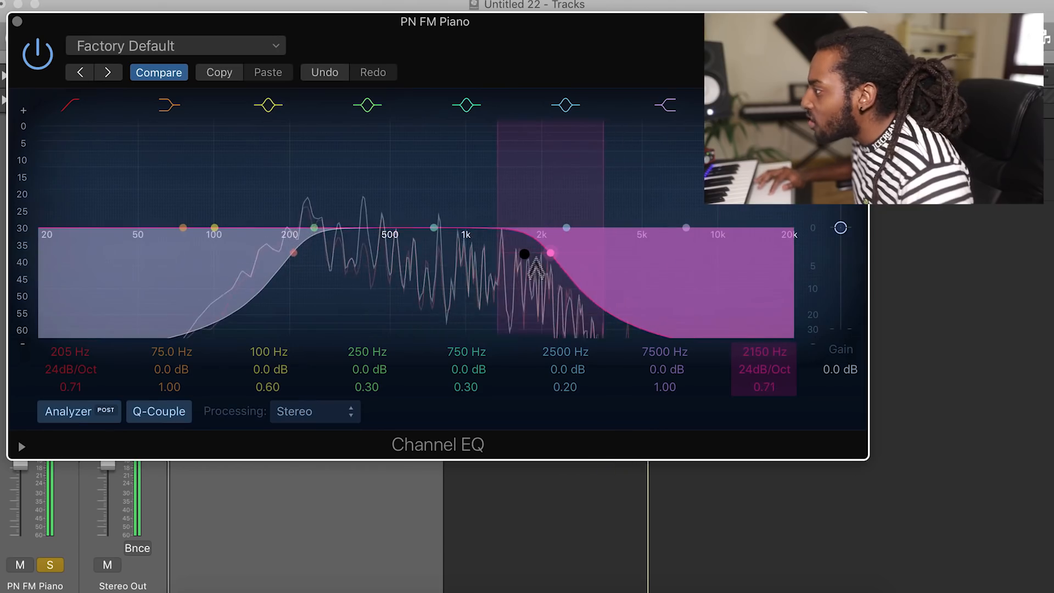
pyautogui.click(466, 105)
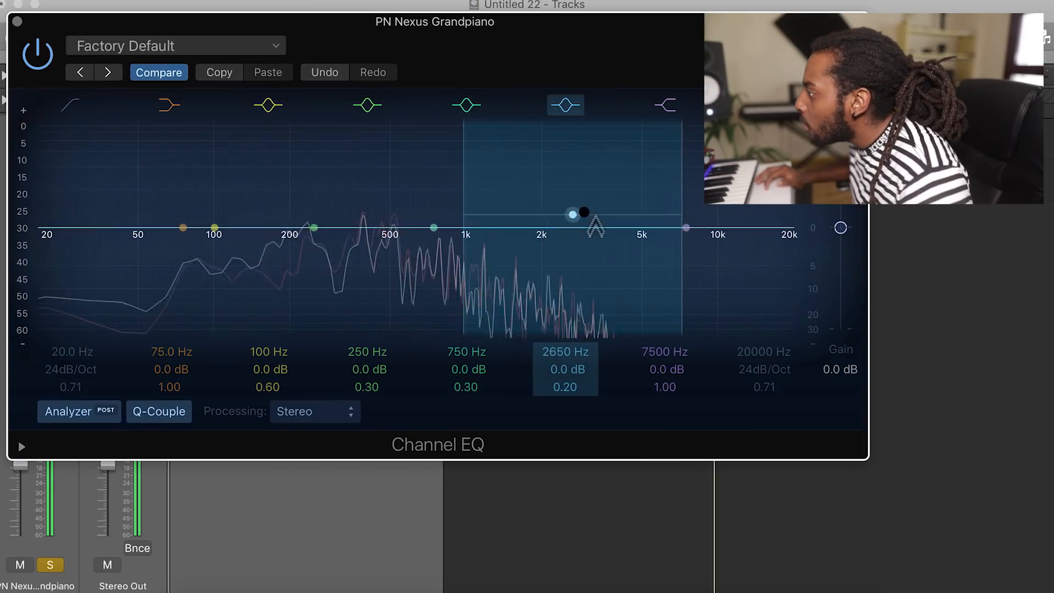
pyautogui.moveTo(571, 213); pyautogui.dragTo(642, 211)
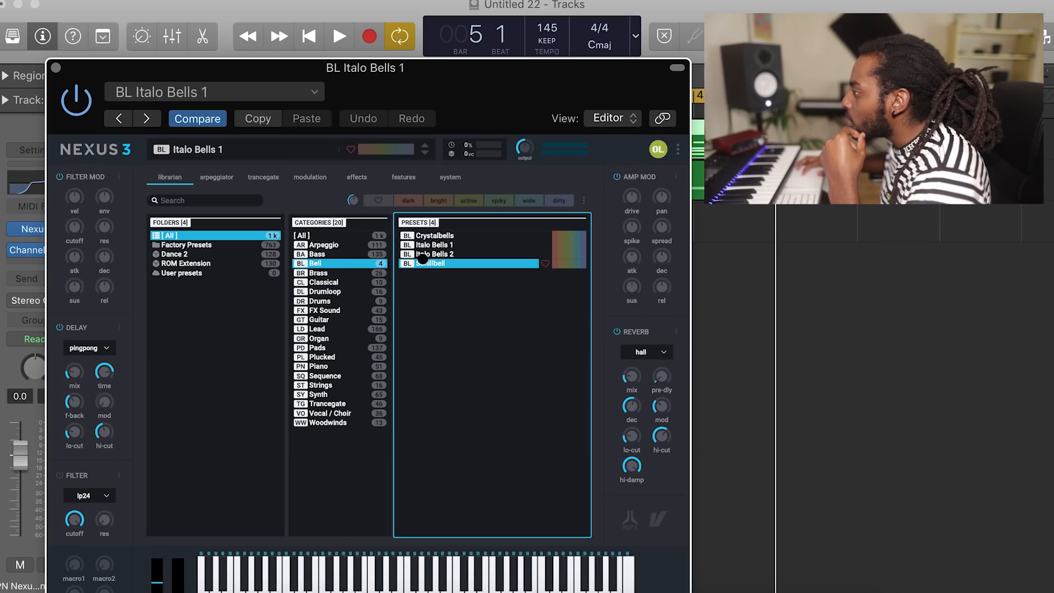
# Audition Italo Bells 1, Crystalbells and a Plucked category preset in Nexus.
pyautogui.click(430, 244)
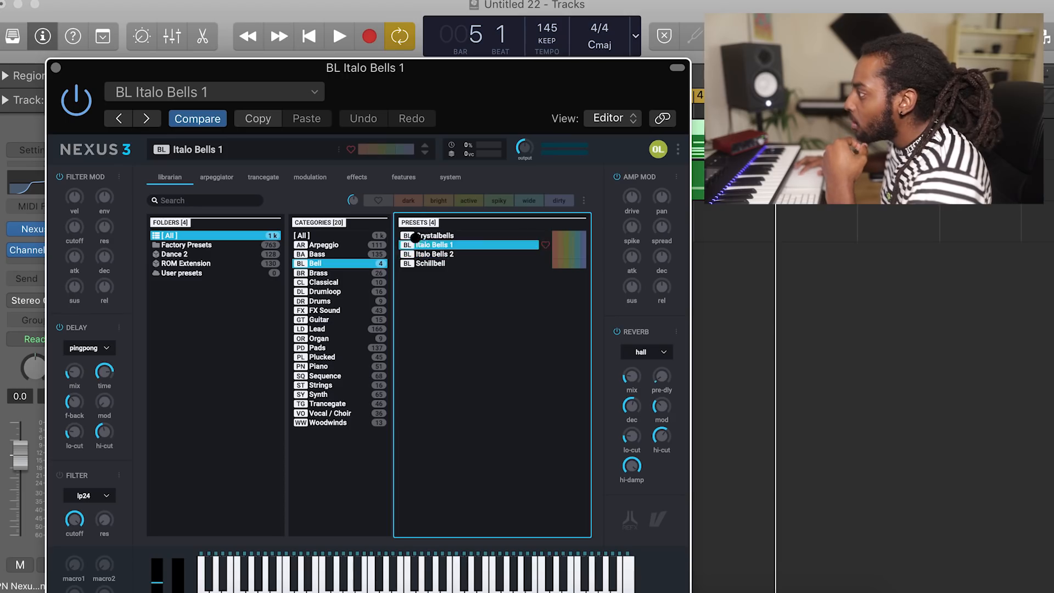
pyautogui.click(438, 235)
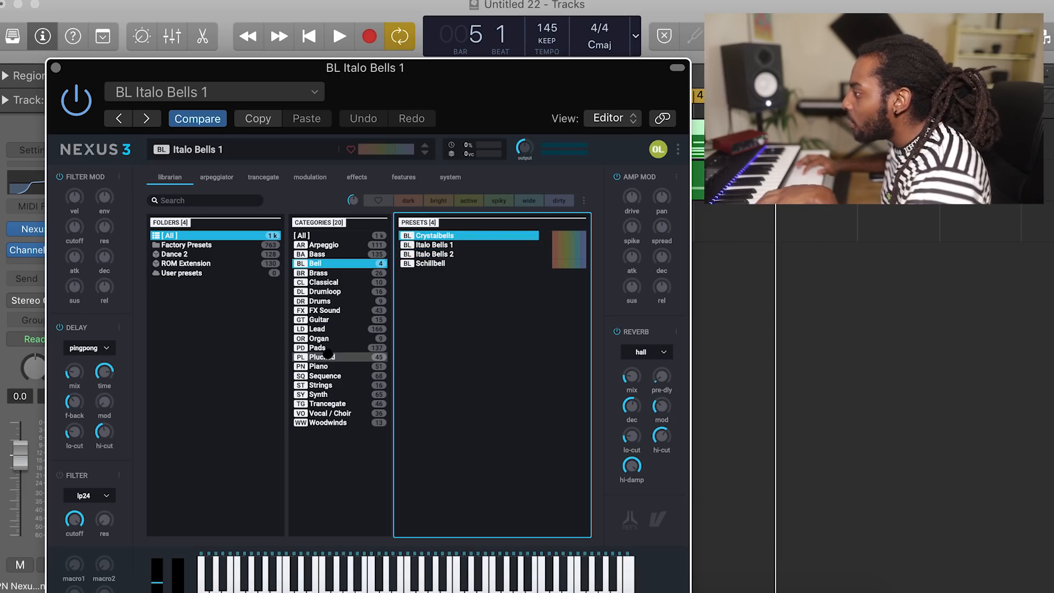
pyautogui.click(321, 356)
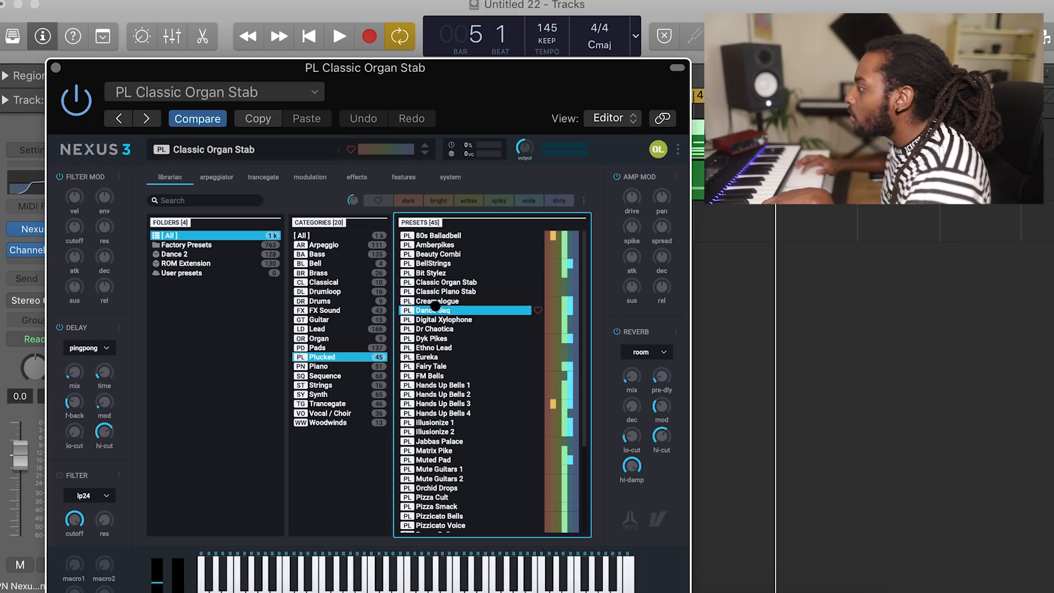
pyautogui.click(430, 356)
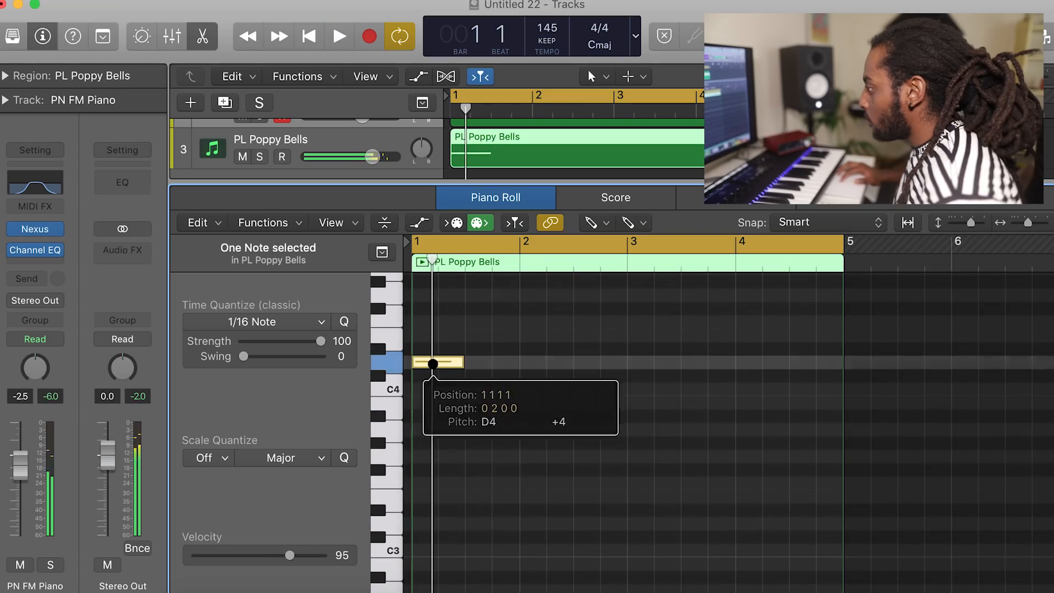
# Place a five-note bell pattern starting on D4 and repeat it through bar 4.
pyautogui.moveTo(437, 363); pyautogui.dragTo(464, 416)
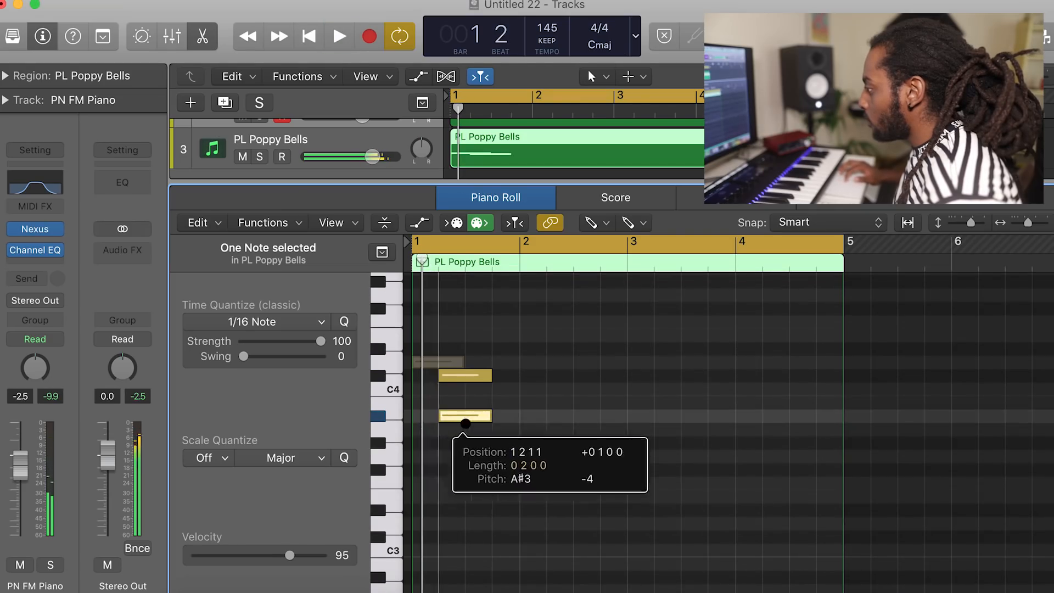
pyautogui.click(339, 36)
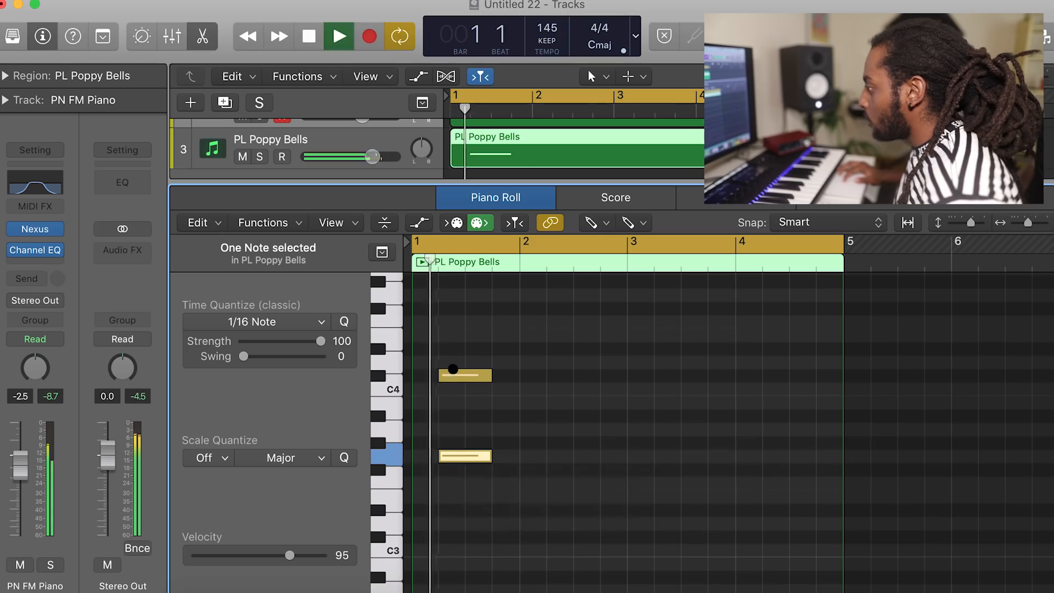
pyautogui.moveTo(464, 375); pyautogui.dragTo(446, 427)
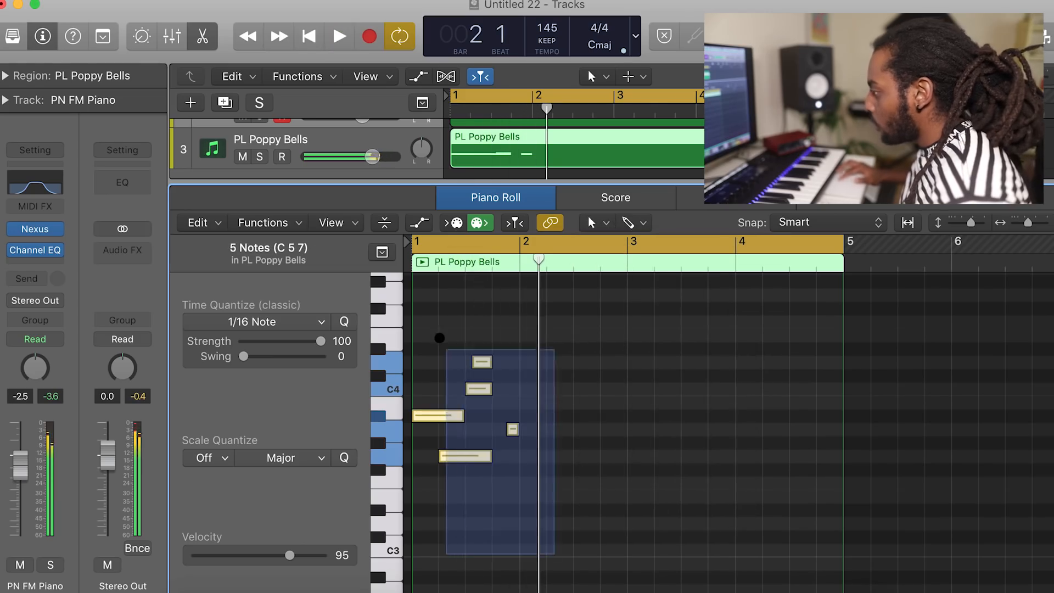
pyautogui.click(339, 36)
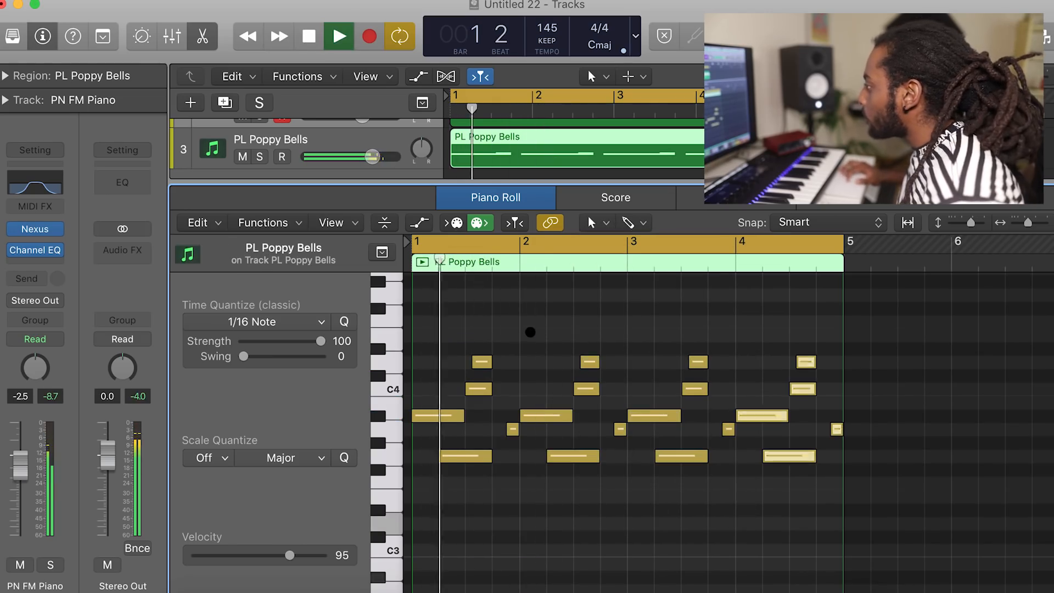
pyautogui.click(591, 222)
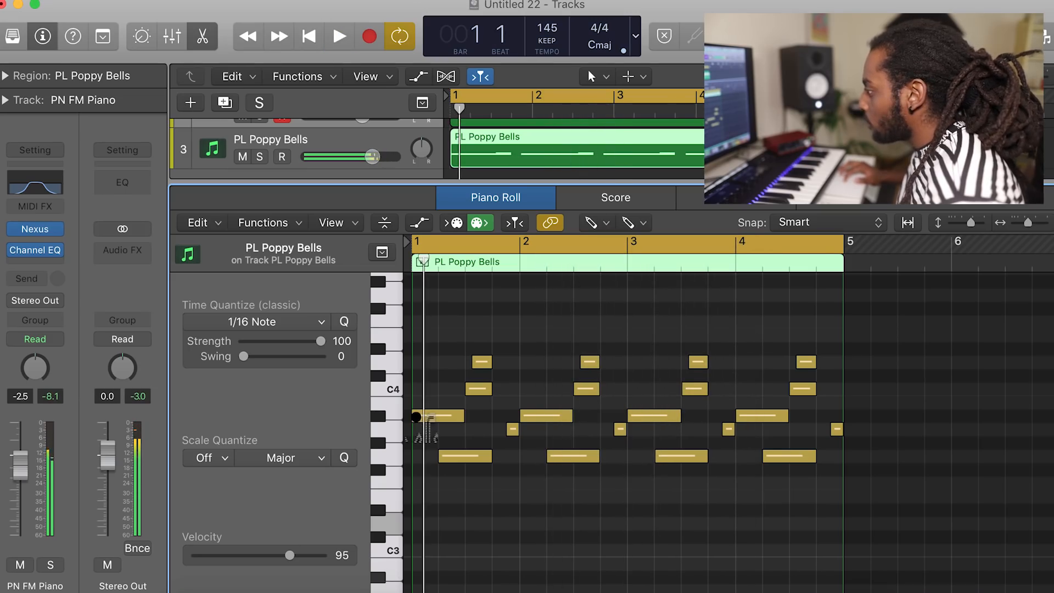
# Split the first bell note into shorter notes and select a group across the pattern.
pyautogui.click(437, 432)
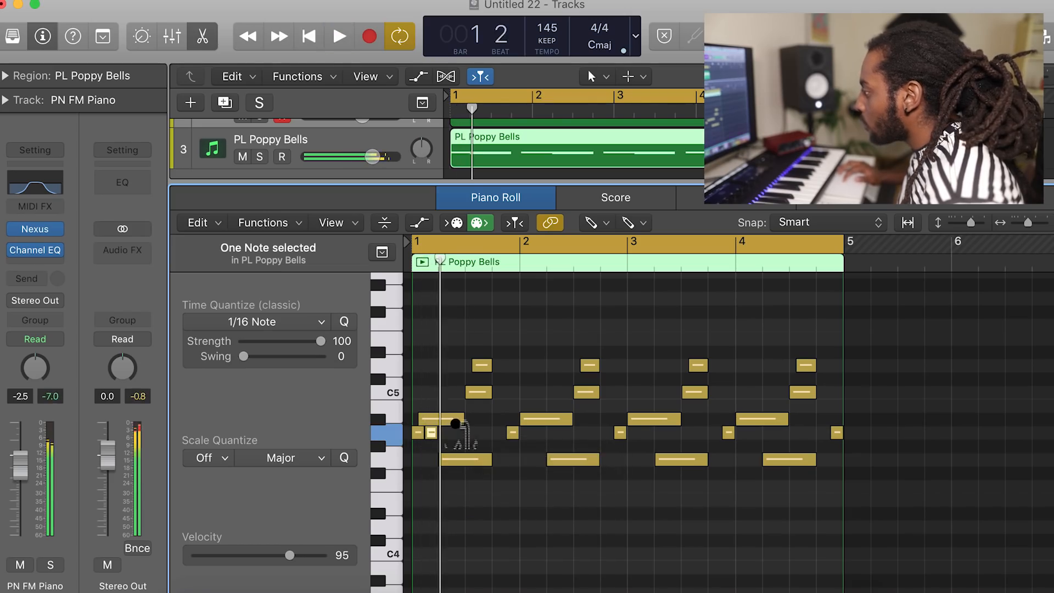
pyautogui.click(338, 37)
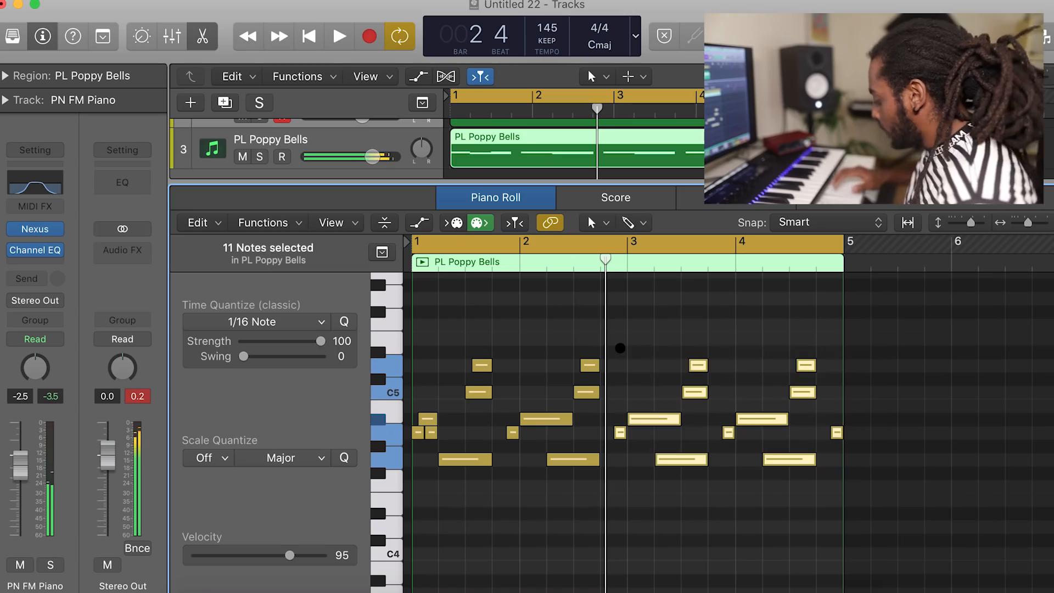
pyautogui.moveTo(715, 389); pyautogui.dragTo(869, 473)
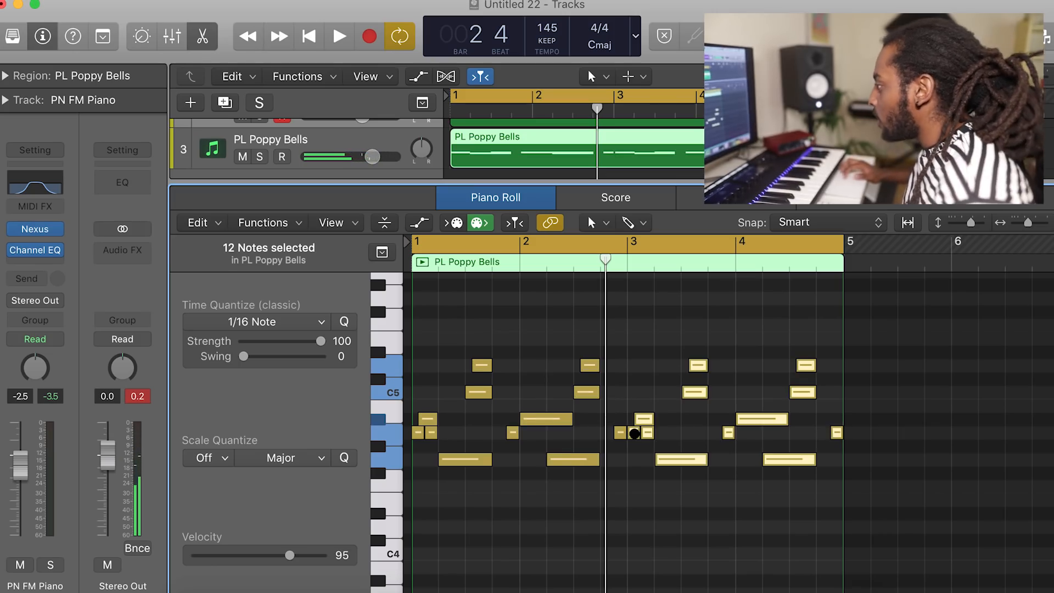
pyautogui.click(338, 36)
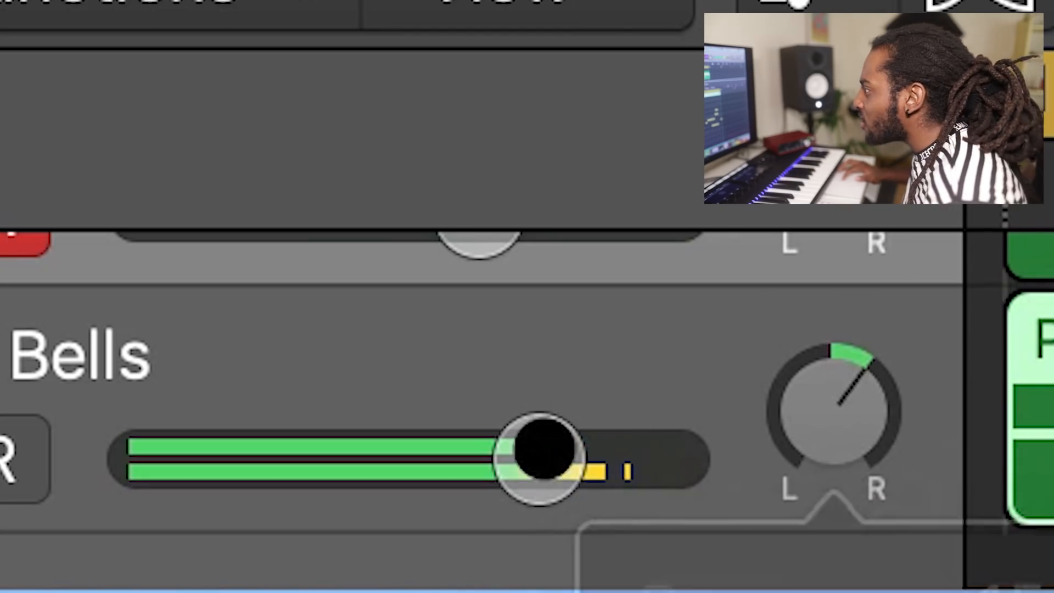
# Turn down the PL Poppy Bells volume slider in its track header.
pyautogui.moveTo(538, 450); pyautogui.dragTo(423, 450)
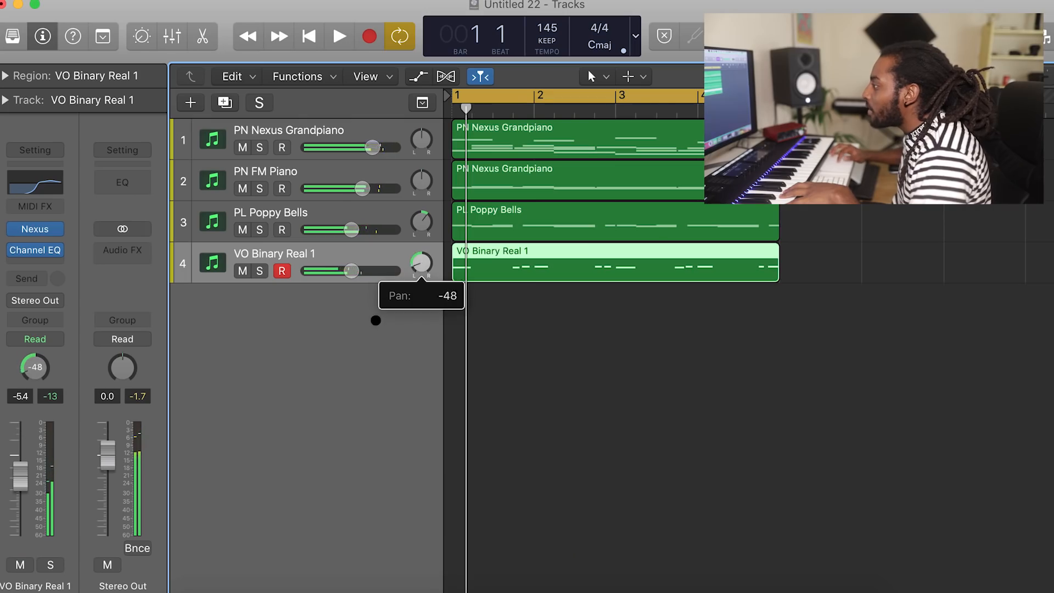
# Pan VO Binary Real 1 to about -31 and raise its Channel EQ low cut to ~1.5 kHz.
pyautogui.click(338, 37)
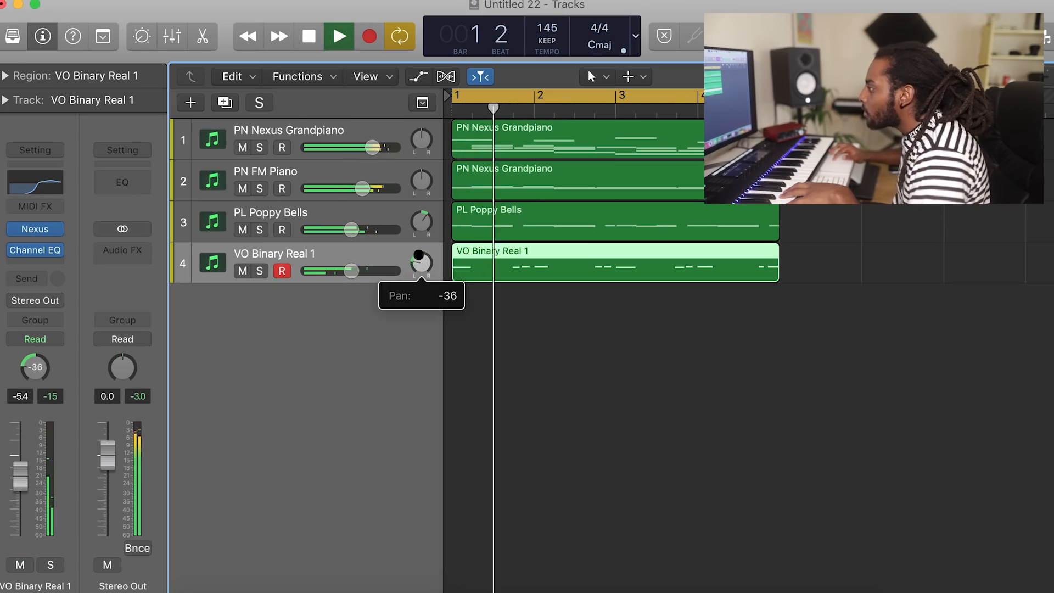
pyautogui.moveTo(422, 261); pyautogui.dragTo(423, 258)
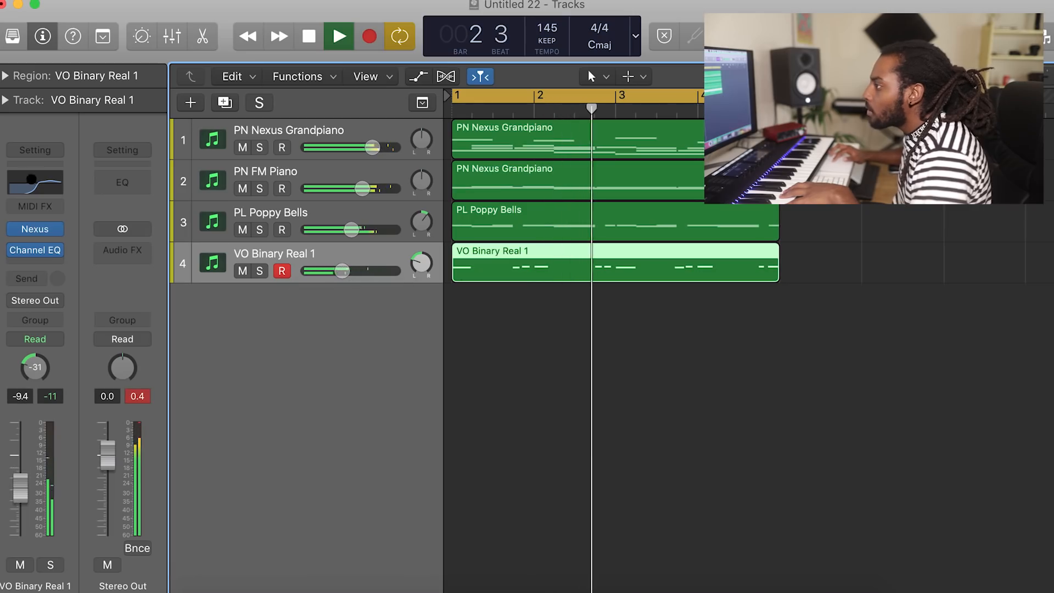
pyautogui.click(34, 251)
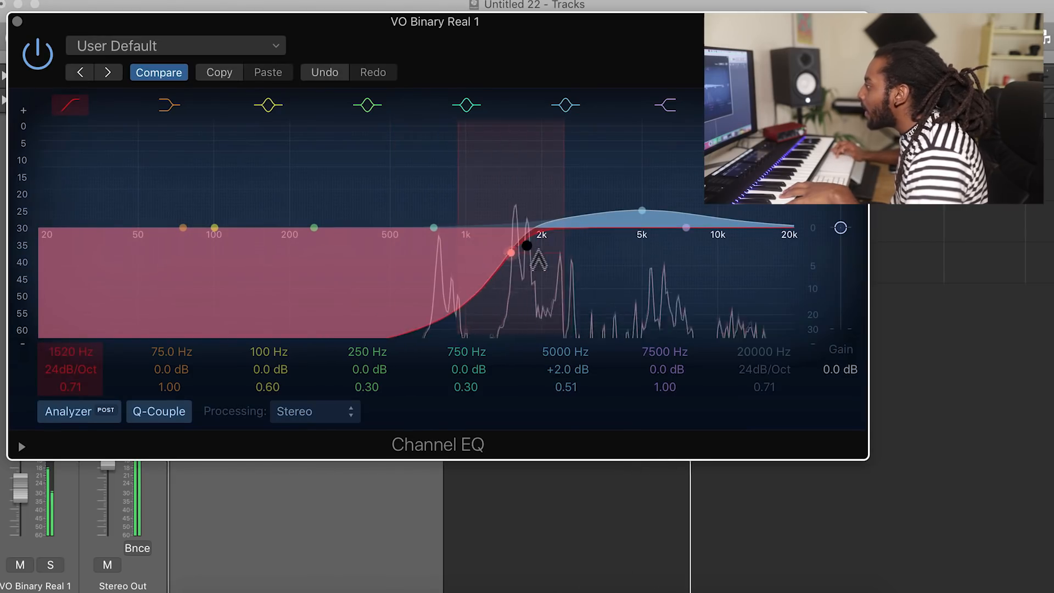
pyautogui.moveTo(641, 209); pyautogui.dragTo(681, 209)
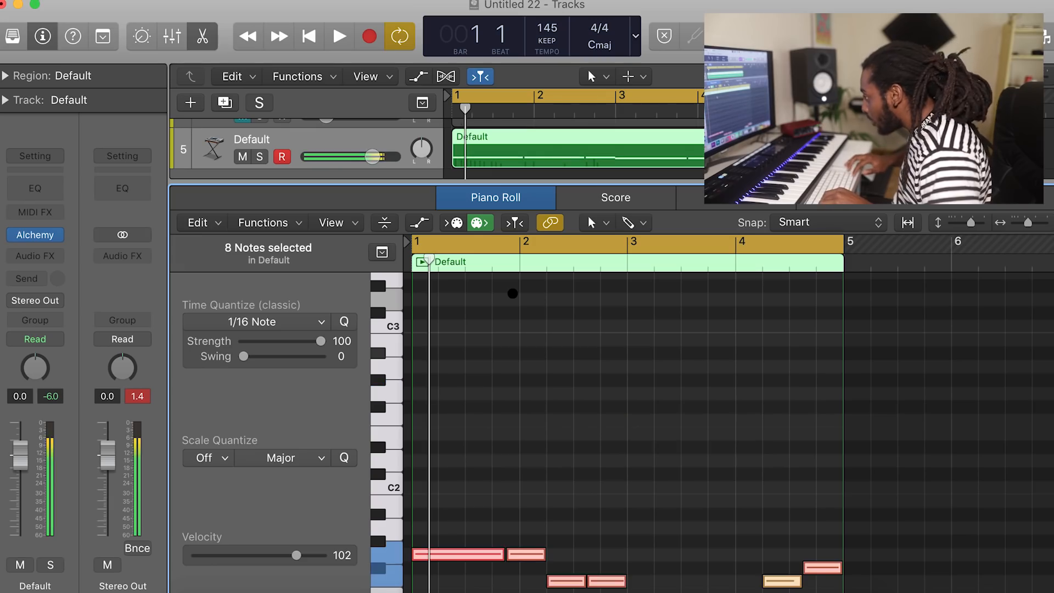
# Scroll the Alchemy region's Piano Roll down to the eight bass notes in bars 1–4.
pyautogui.scroll(-3)
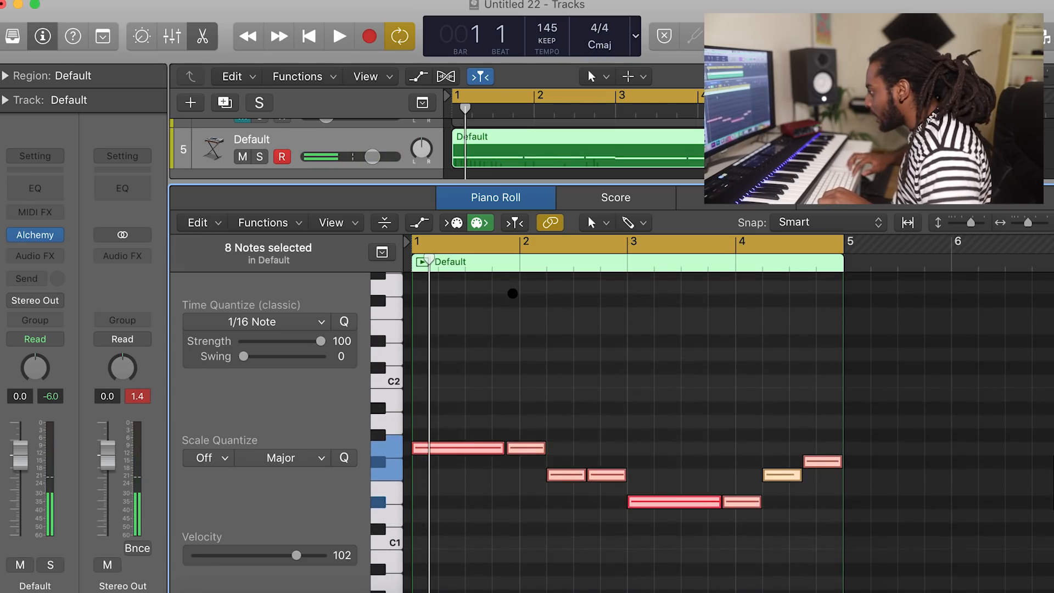
pyautogui.click(338, 36)
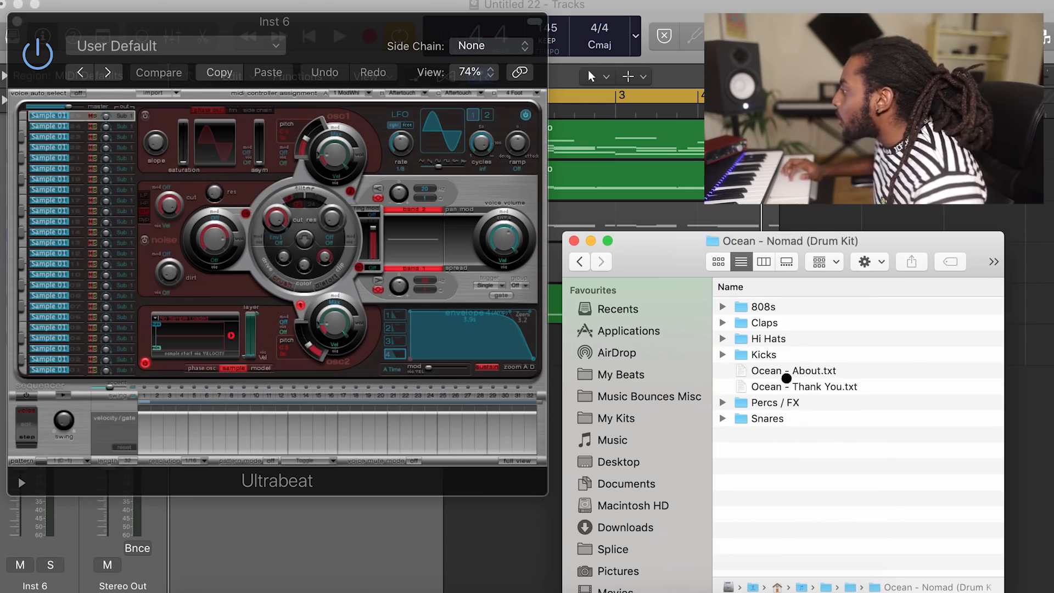
# Open a sample folder from the Ocean - Nomad drum kit in Finder.
pyautogui.doubleClick(763, 354)
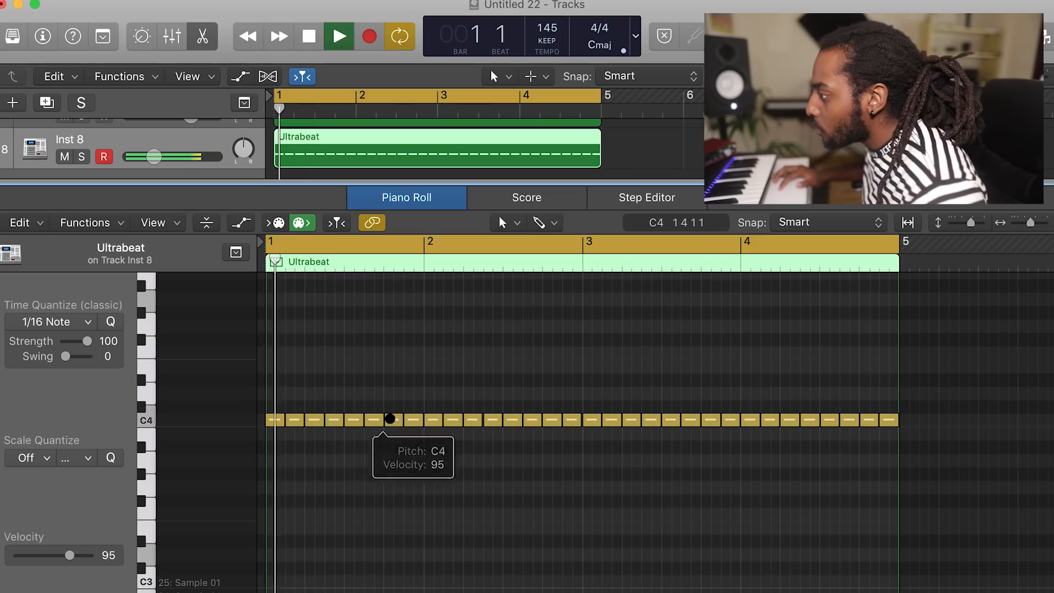
# Raise one hi-hat note's pitch and choose a finer quantize grid.
pyautogui.moveTo(389, 419); pyautogui.dragTo(393, 460)
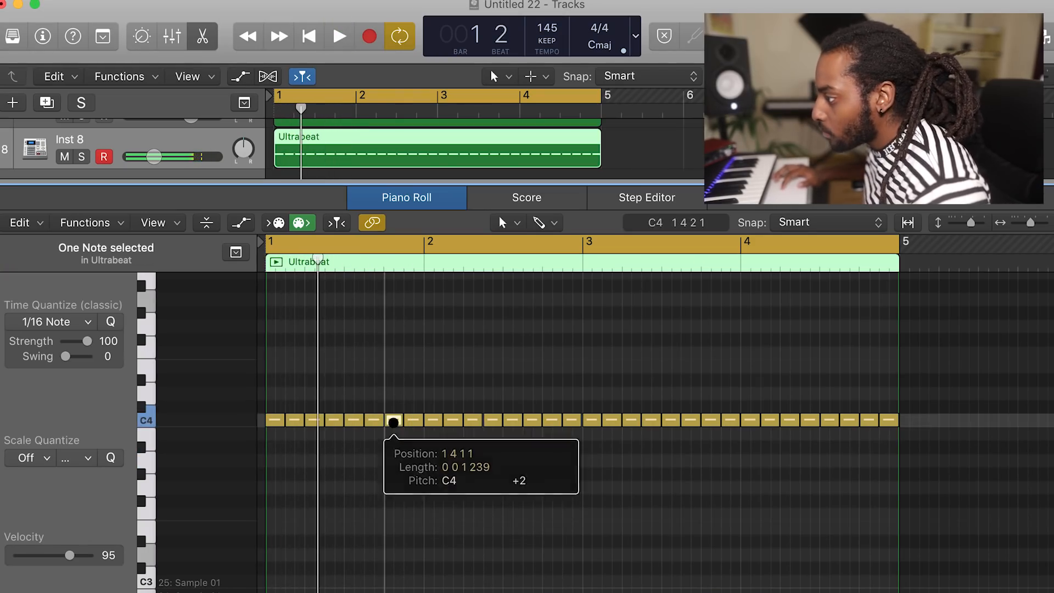
pyautogui.click(339, 36)
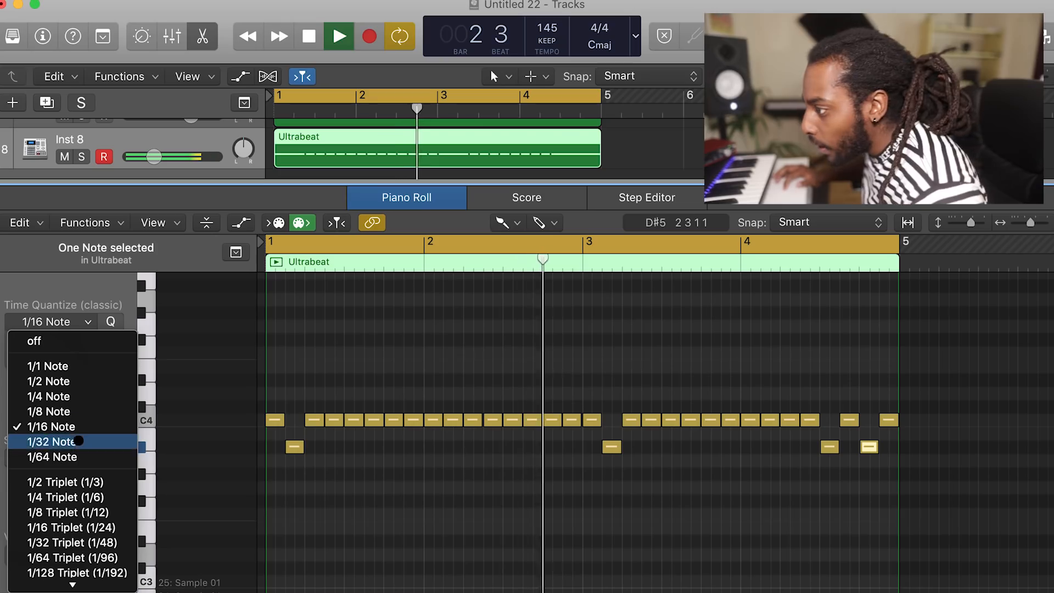
pyautogui.click(50, 456)
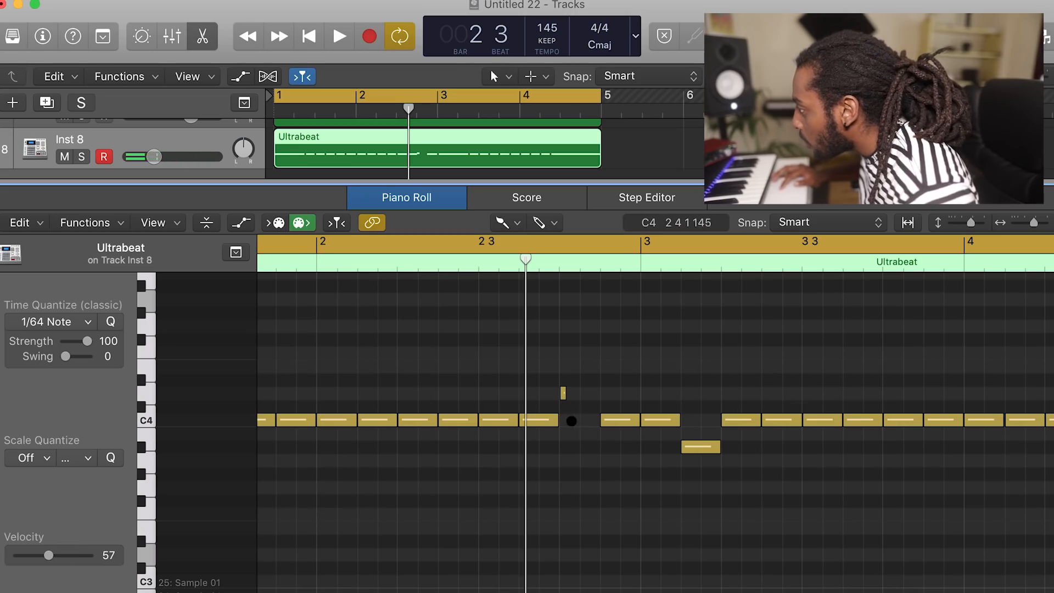
# Add 1/32 hi-hat rolls in bars 2 and 4 and edit the hi-hat notes.
pyautogui.click(339, 36)
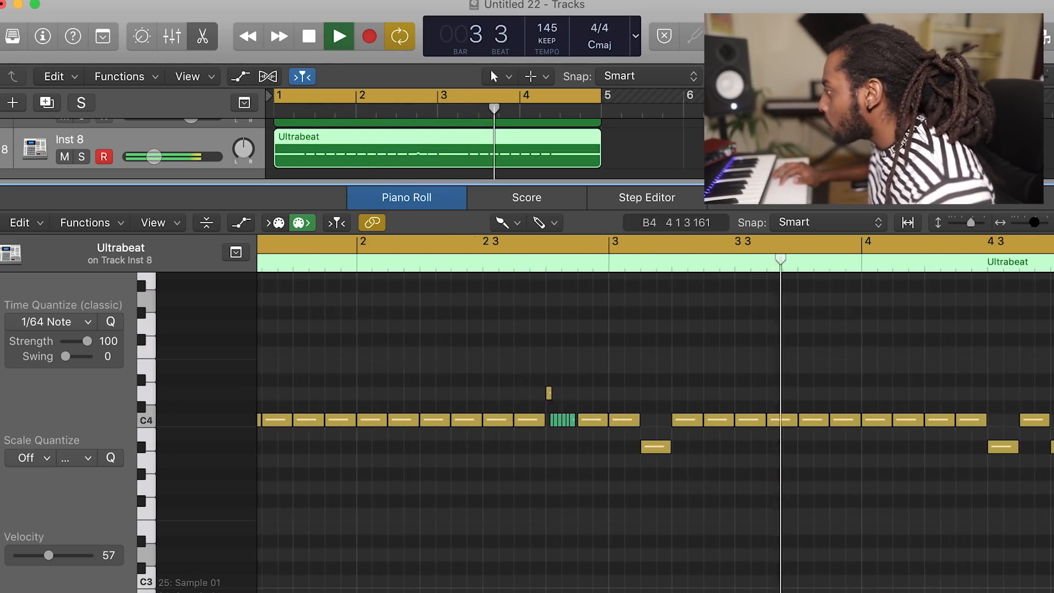
pyautogui.click(339, 36)
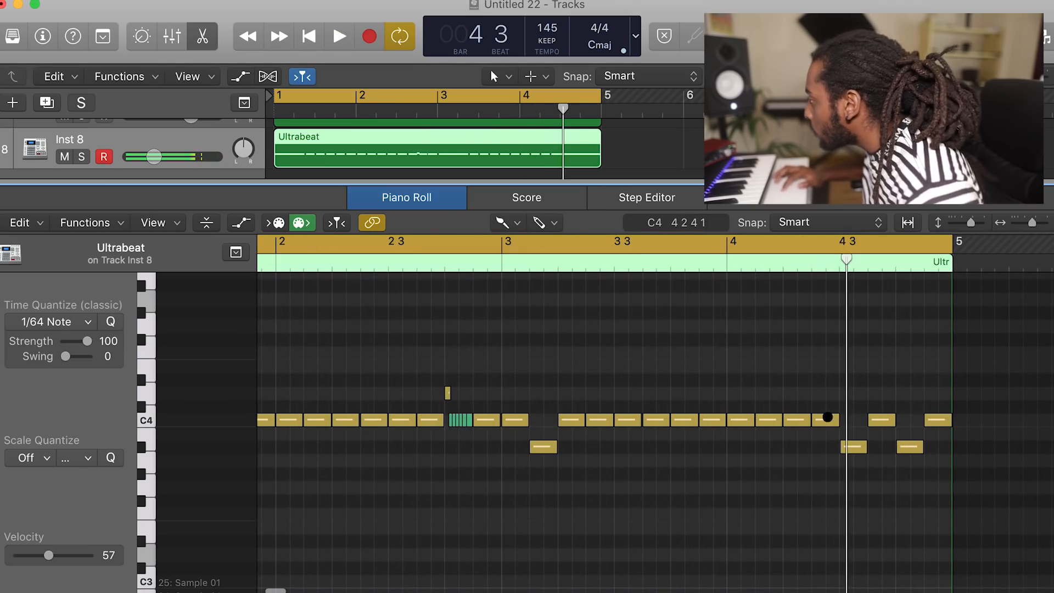
pyautogui.click(339, 36)
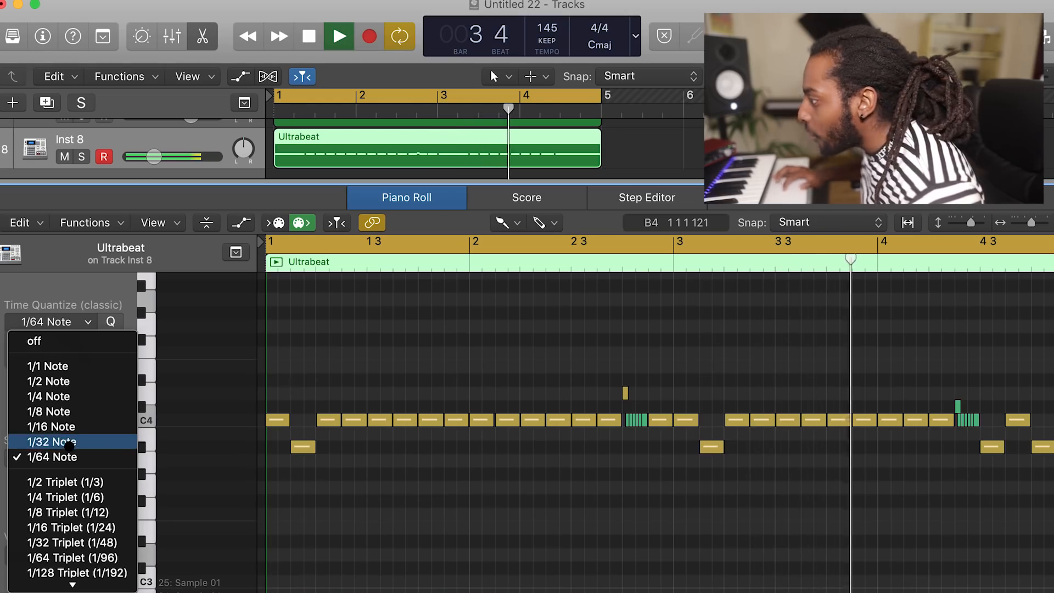
pyautogui.click(49, 441)
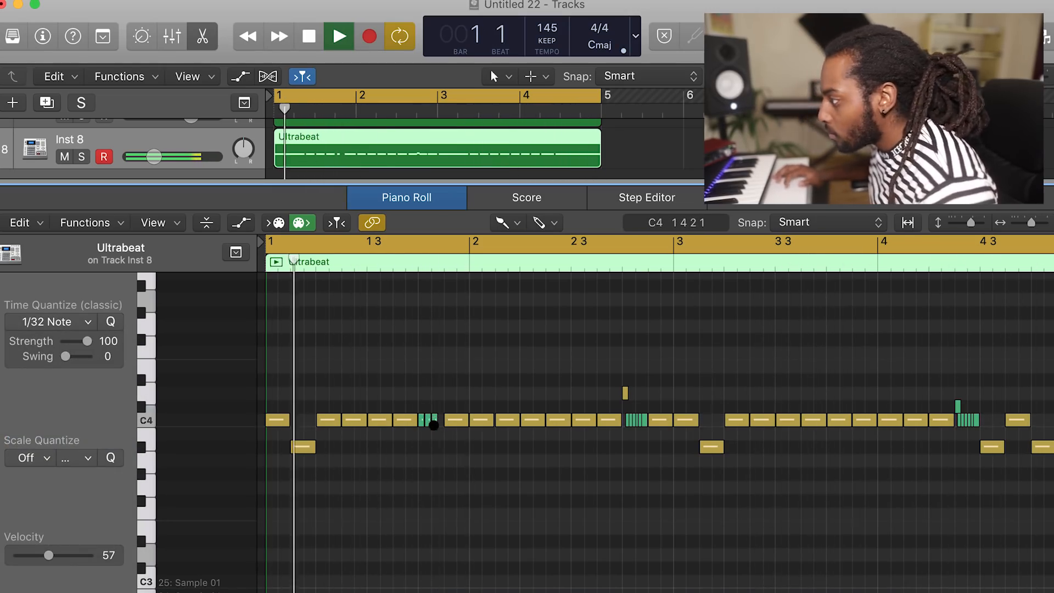
pyautogui.click(505, 223)
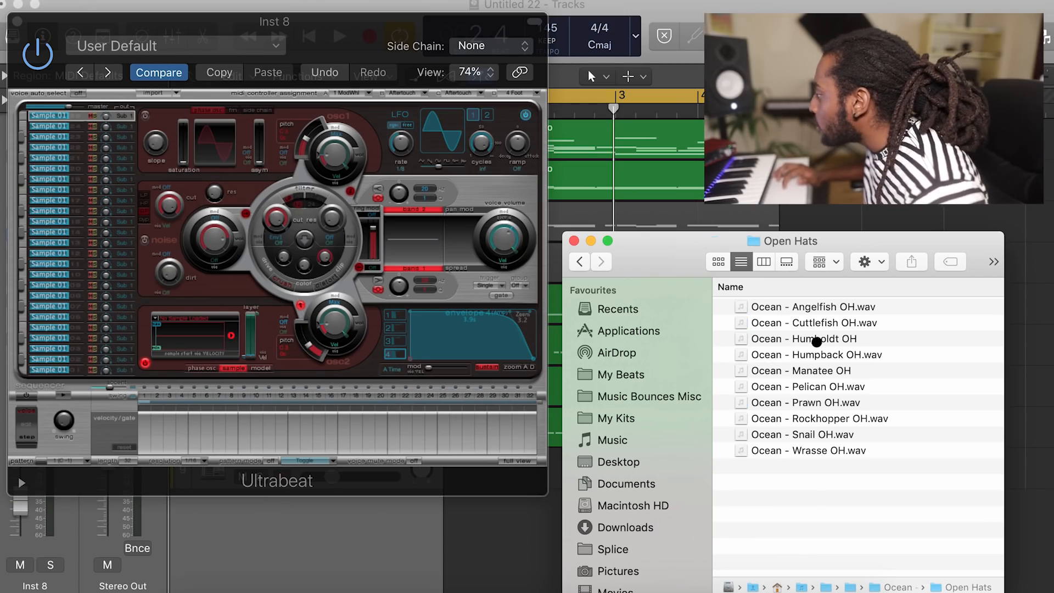
# Drag an open hi-hat sample from the Open Hats folder into Ultrabeat.
pyautogui.click(803, 338)
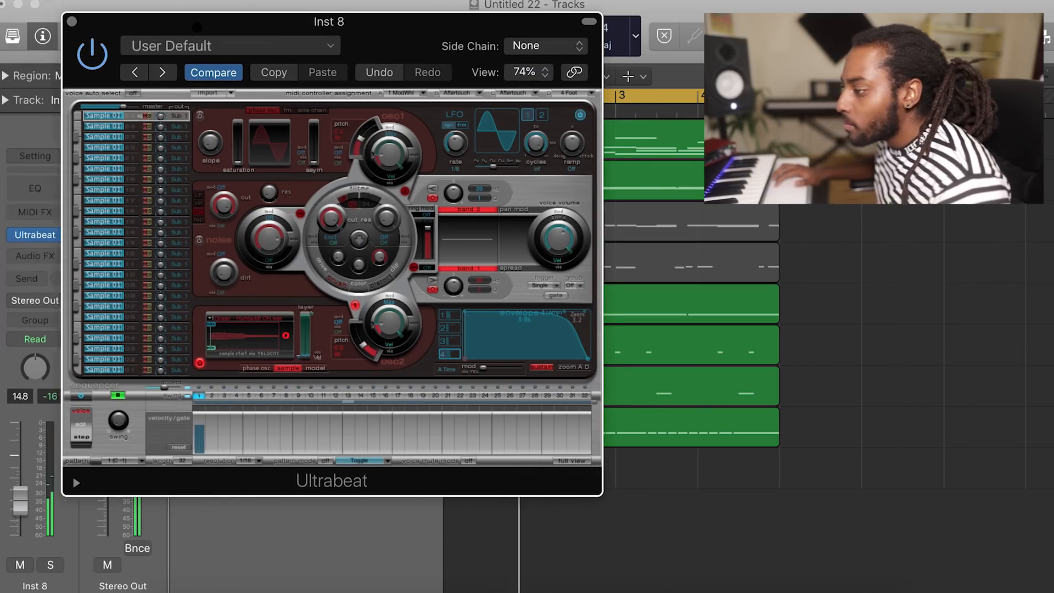
pyautogui.moveTo(328, 21); pyautogui.dragTo(361, 22)
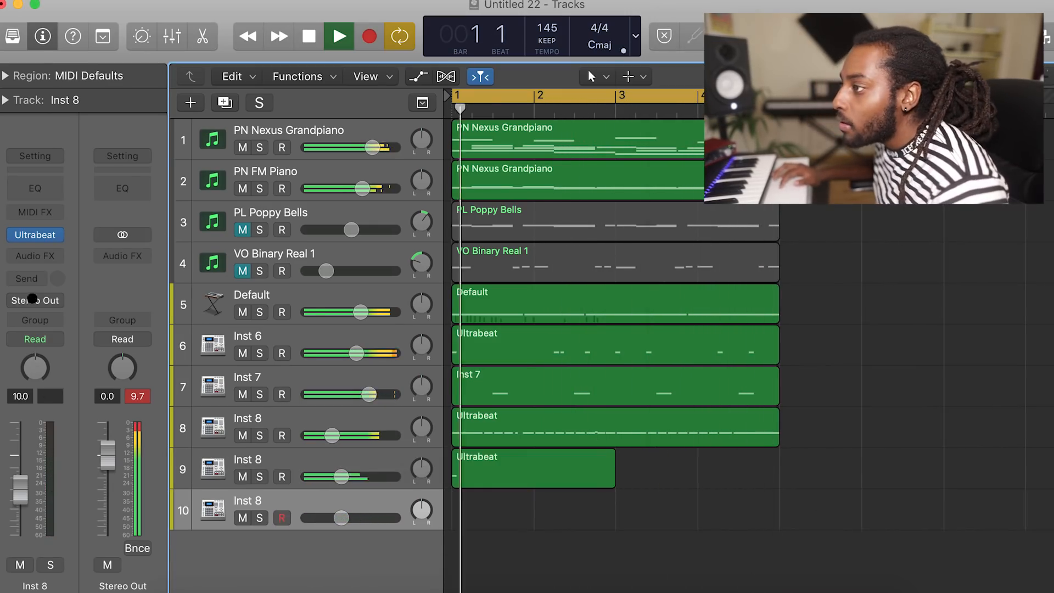
# Open the new track's Ultrabeat, load a sample, and adjust the track's volume.
pyautogui.click(34, 233)
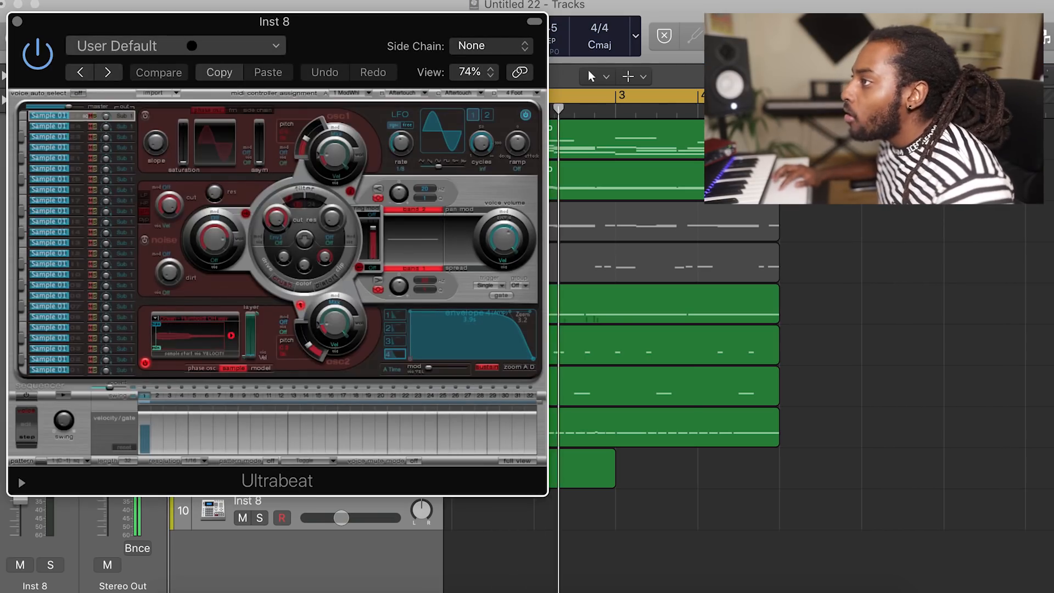
pyautogui.click(158, 73)
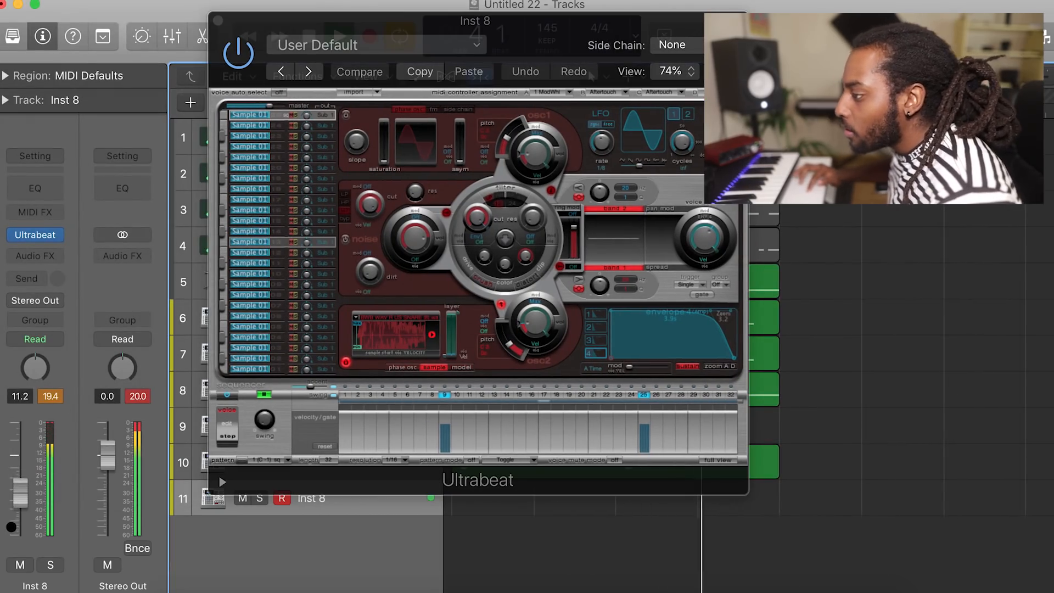
pyautogui.moveTo(34, 368); pyautogui.dragTo(34, 356)
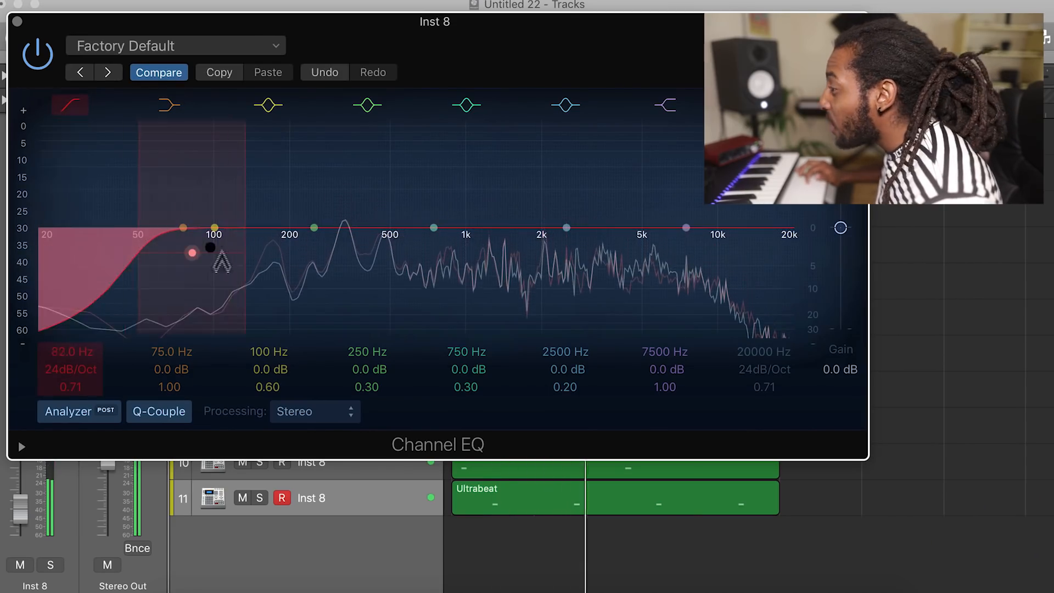
# Drag the Channel EQ low-cut frequency up to about 82 Hz.
pyautogui.moveTo(210, 248); pyautogui.dragTo(305, 243)
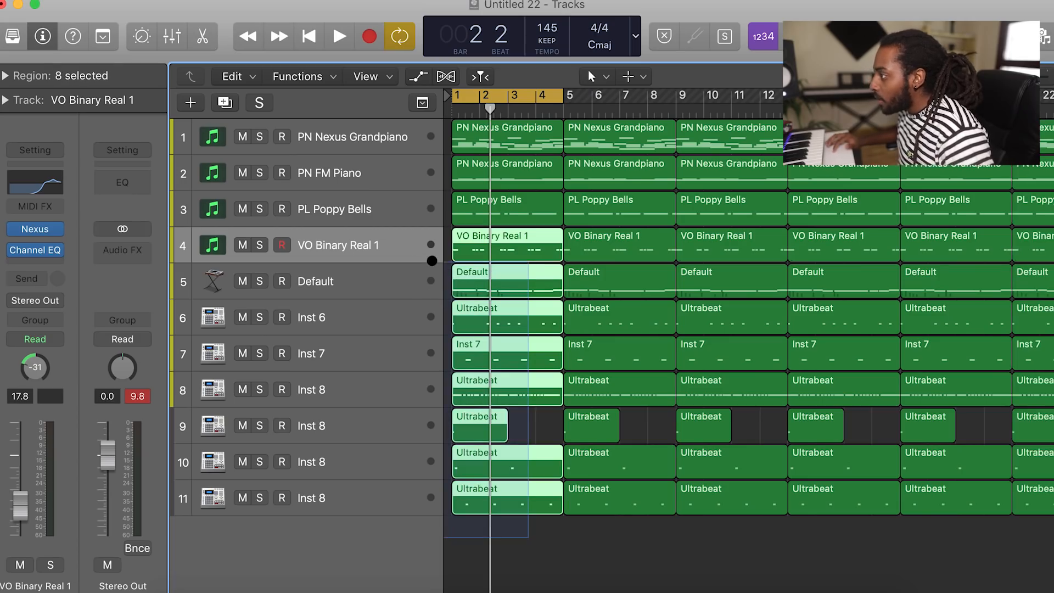
# Delete the vocal, drum, FM piano and bells regions from bars 1–4.
pyautogui.click(338, 36)
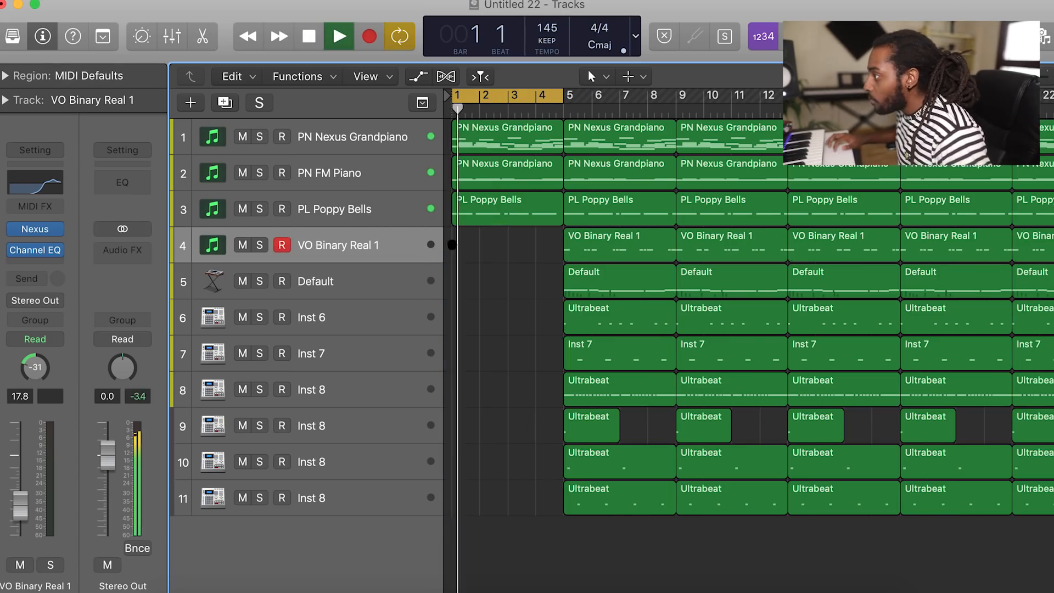
pyautogui.click(506, 209)
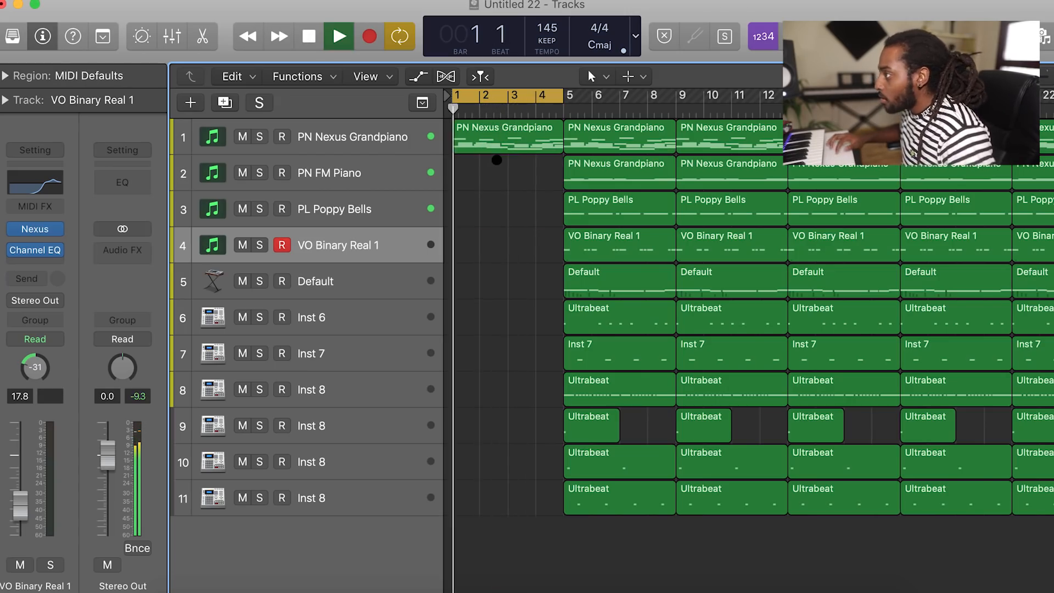
pyautogui.moveTo(568, 96); pyautogui.dragTo(672, 95)
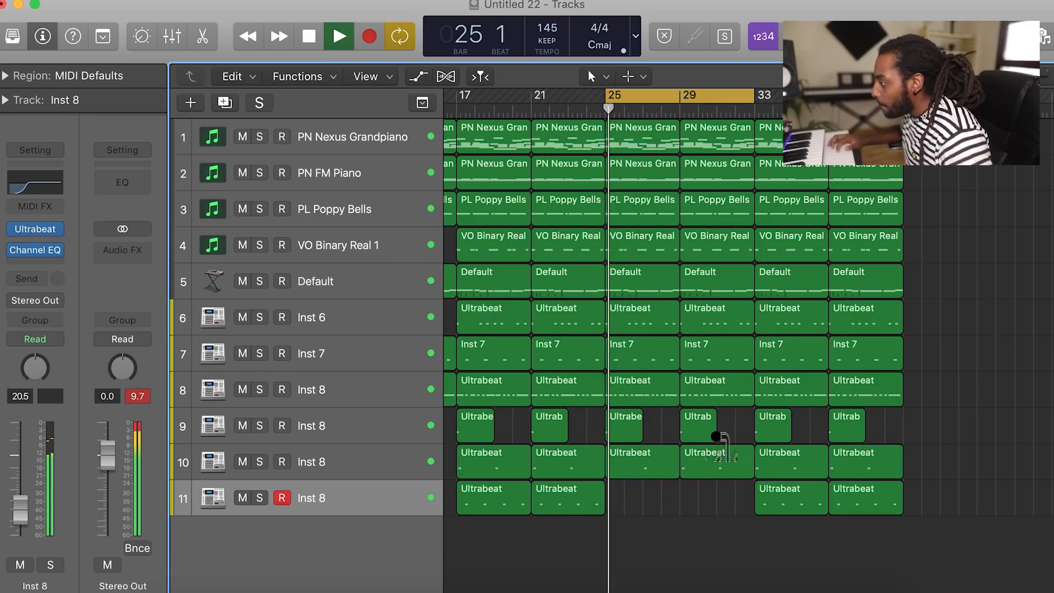
# Delete the drum regions at bars 25 and 29, including Inst 6's.
pyautogui.click(642, 497)
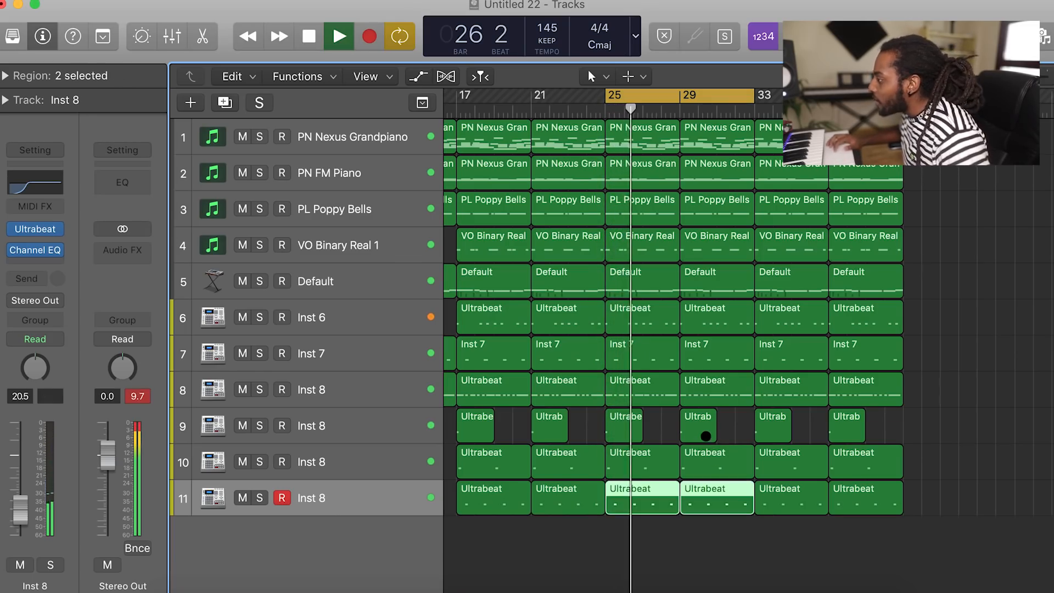
pyautogui.click(338, 36)
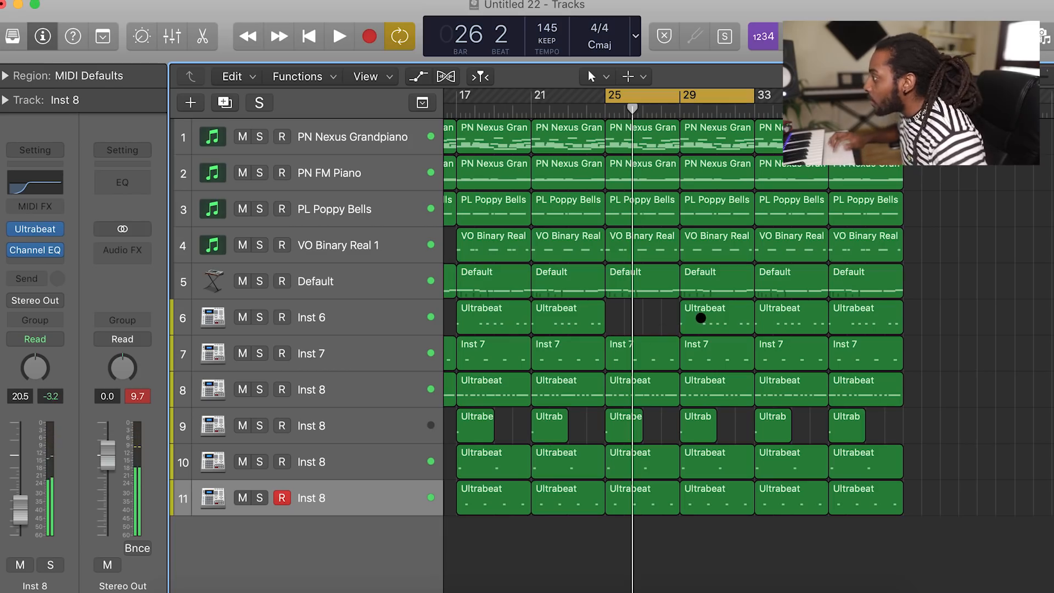
pyautogui.click(641, 245)
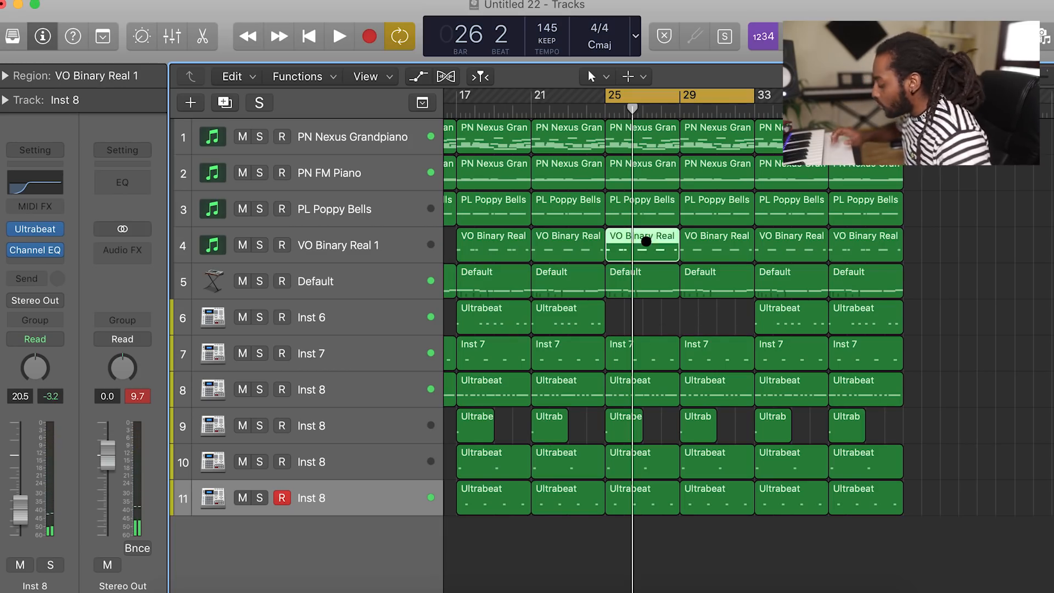
# Remove the bar-25 vocal region, adjust regions past bar 33, and delete a late drum region.
pyautogui.click(339, 36)
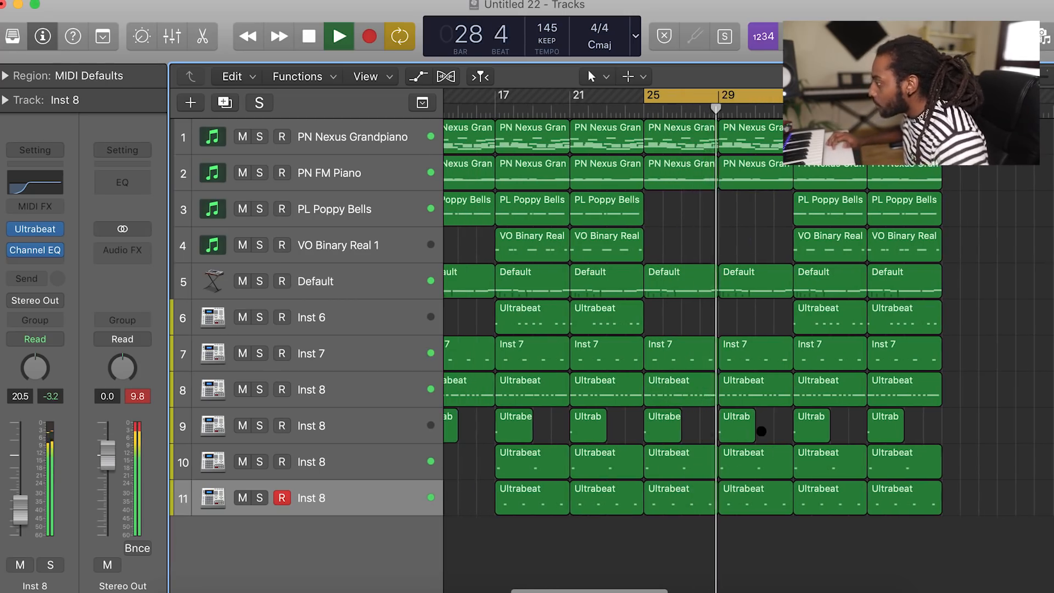
pyautogui.click(662, 425)
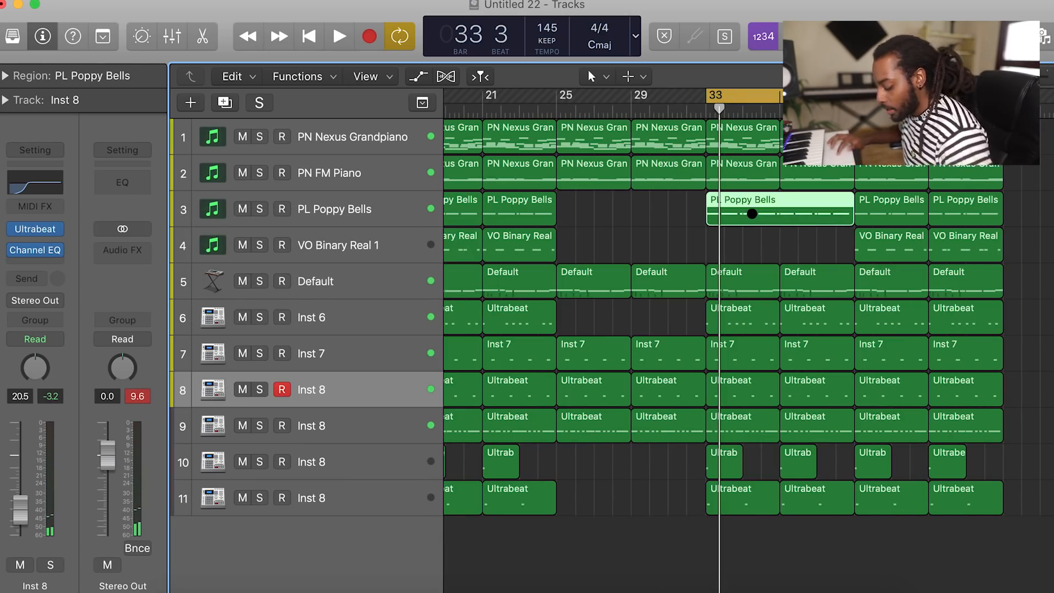
pyautogui.doubleClick(778, 209)
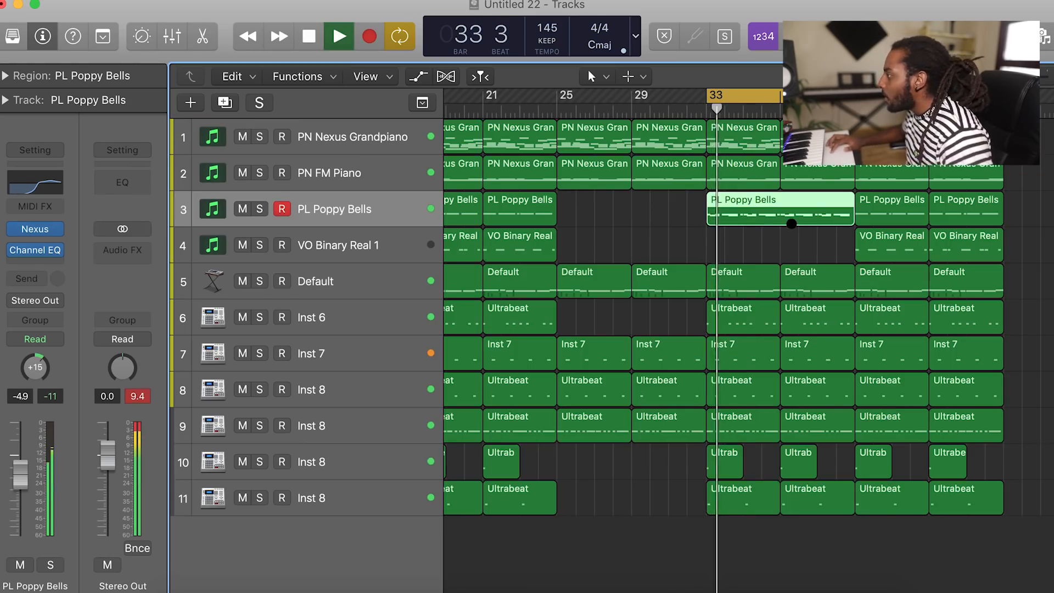
pyautogui.click(338, 36)
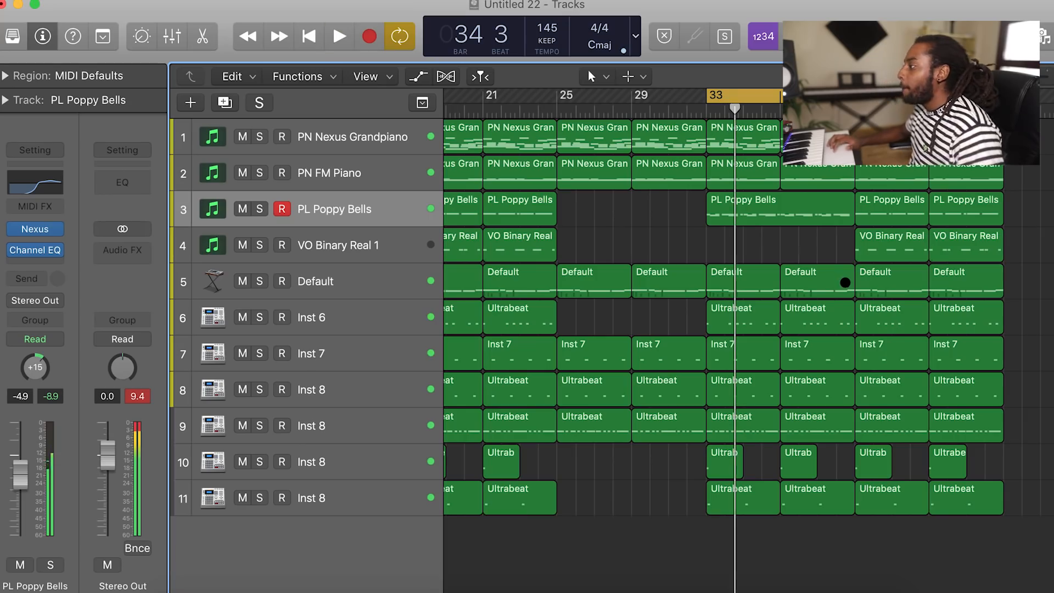
pyautogui.hscroll(3)
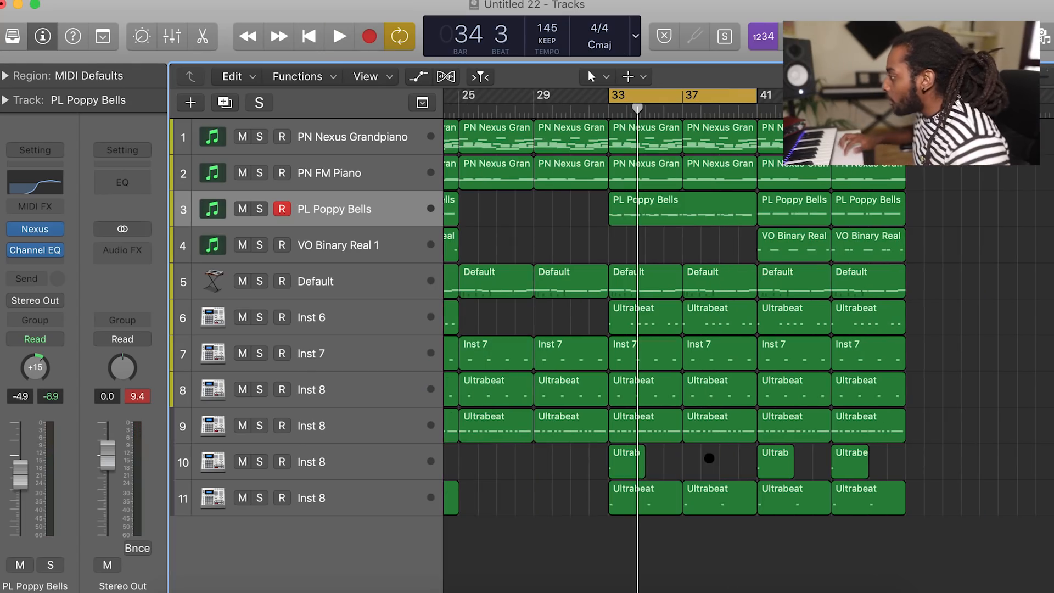
pyautogui.click(339, 37)
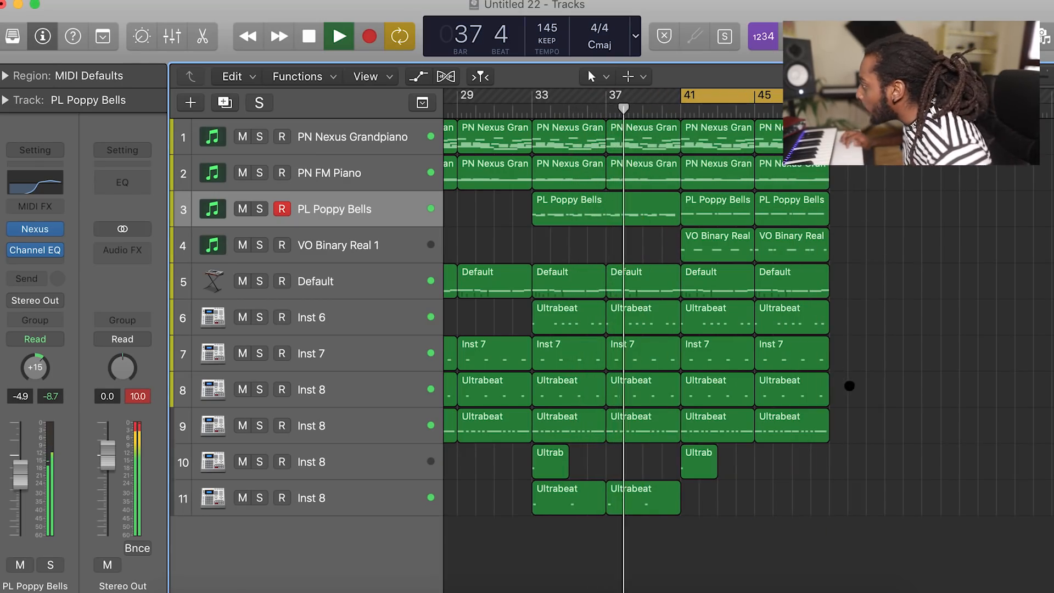
pyautogui.click(717, 316)
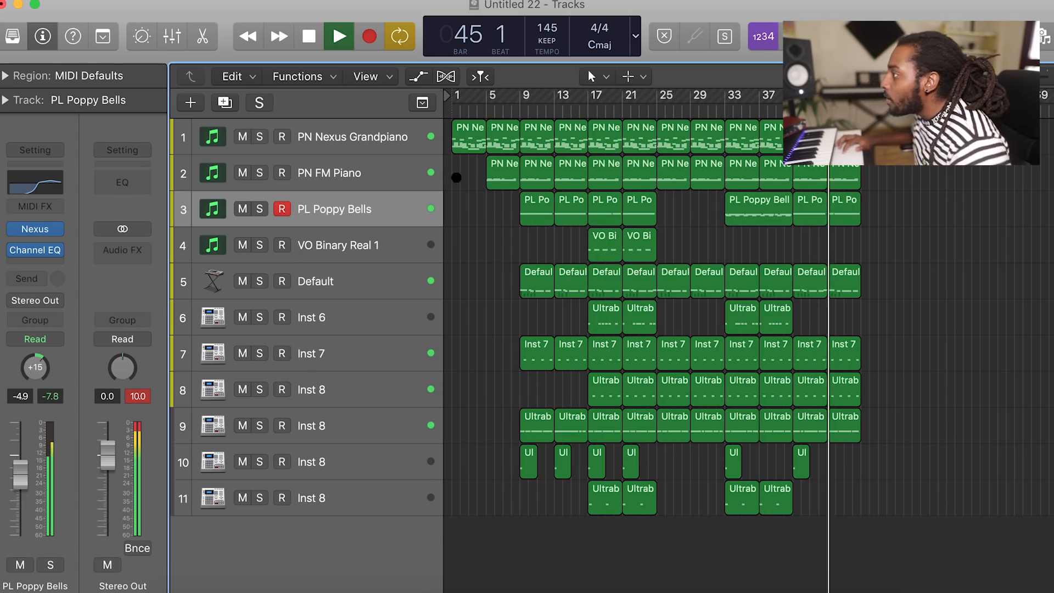
pyautogui.click(503, 134)
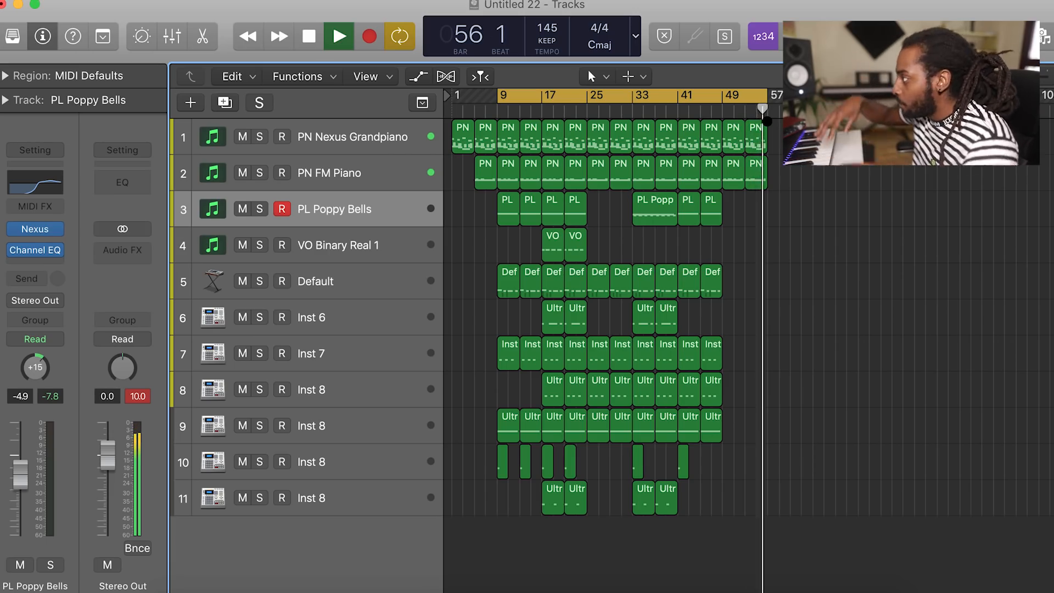
pyautogui.click(338, 36)
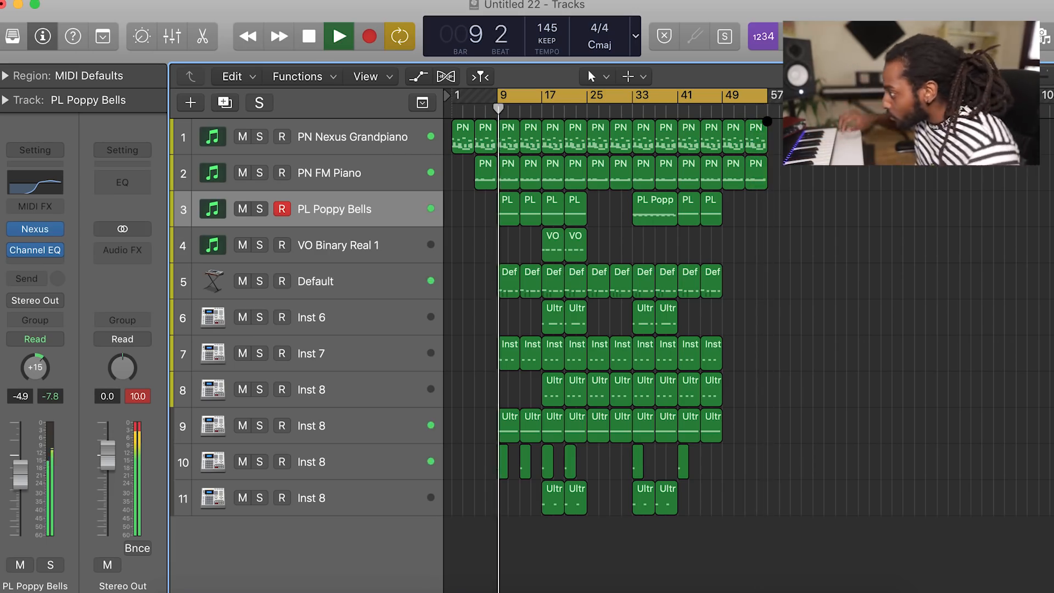